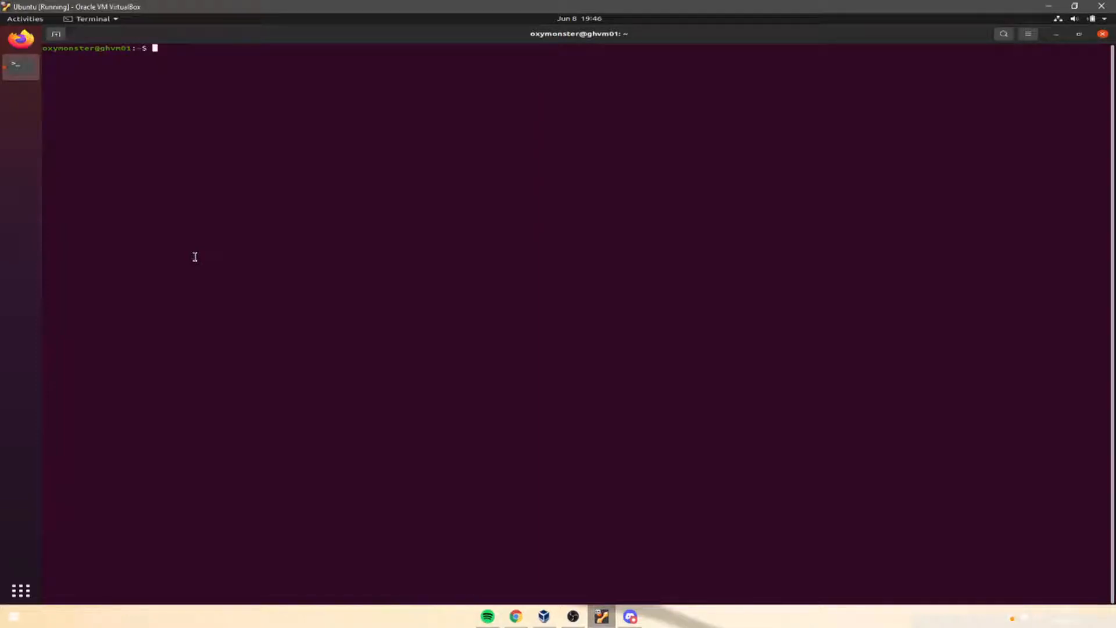
pyautogui.moveTo(298, 217)
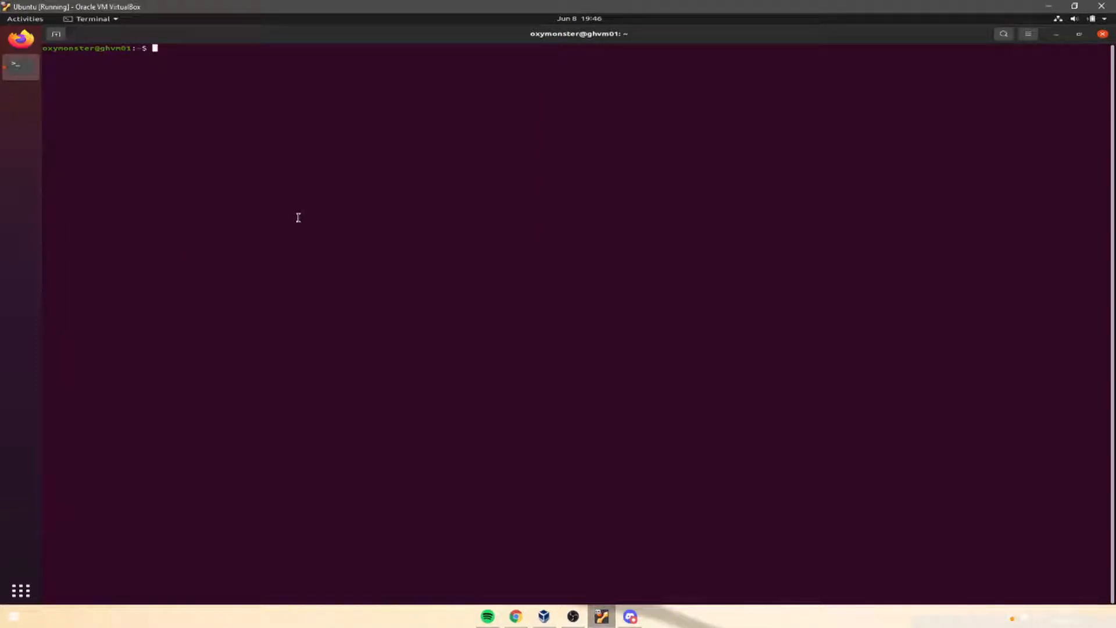
pyautogui.moveTo(310, 208)
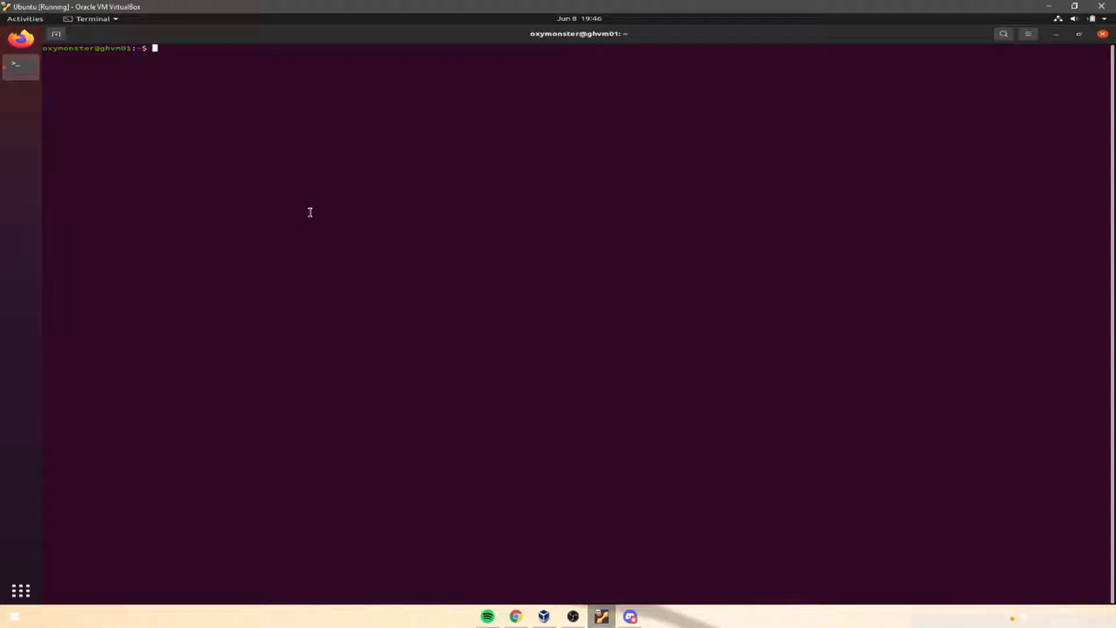
pyautogui.moveTo(307, 217)
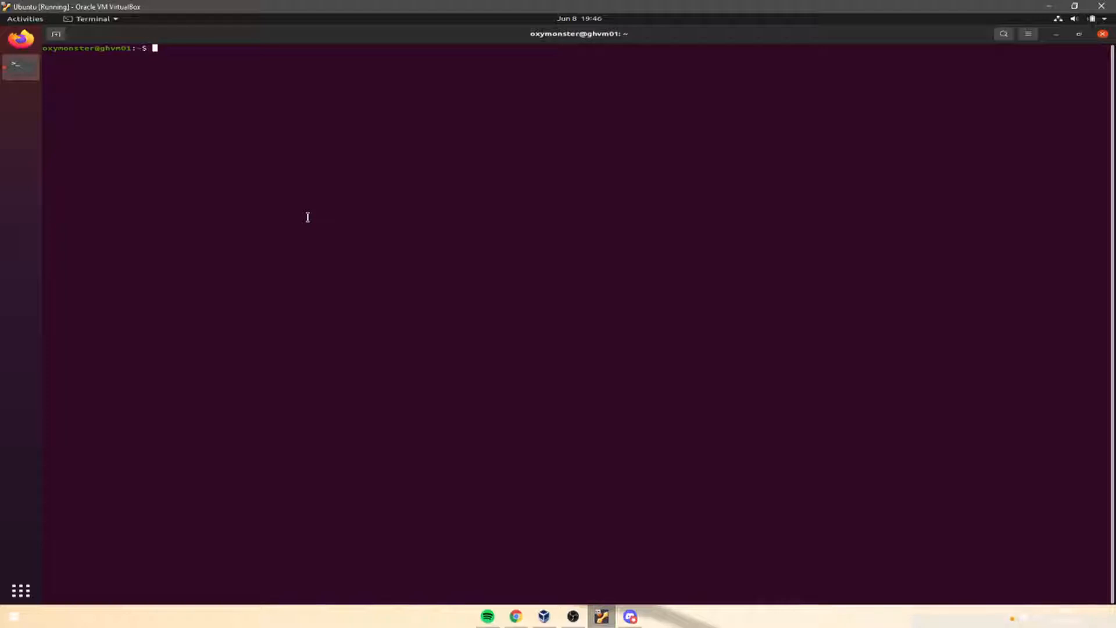
# - Add blank prompt lines, cancel a typed 'man whereis', and start typing 'which'
pyautogui.press('Return')
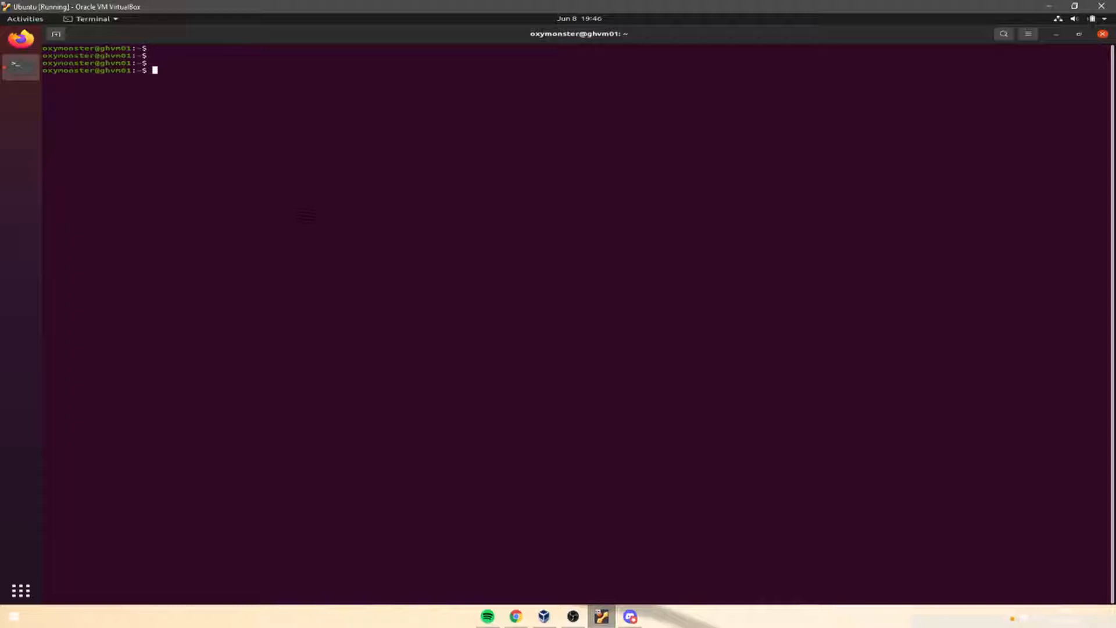
pyautogui.write('man whereis')
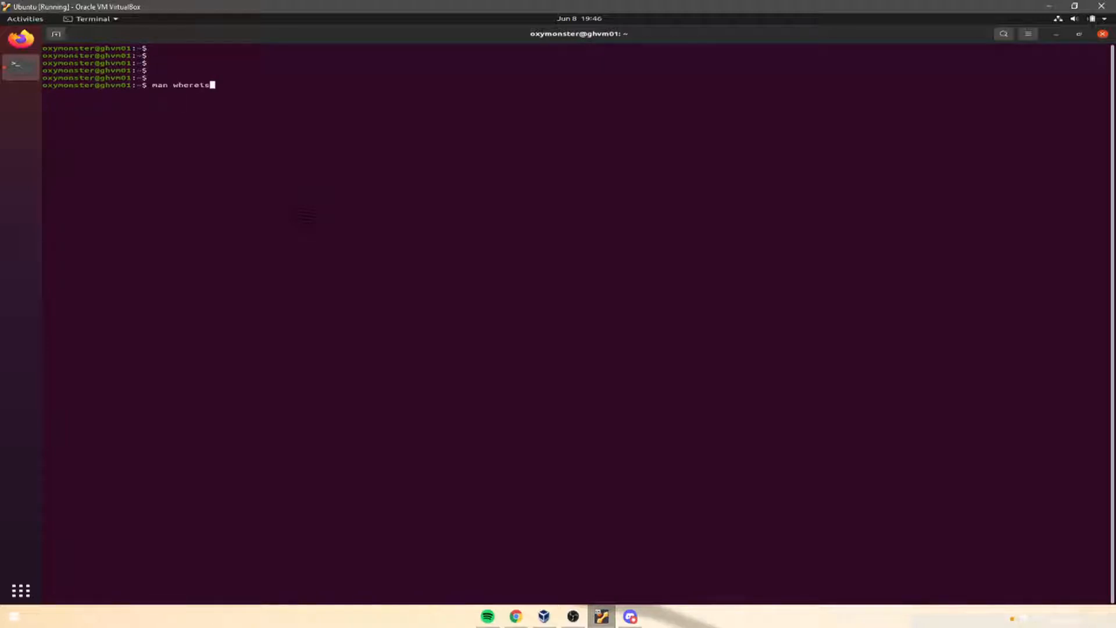
pyautogui.press('ctrl+c')
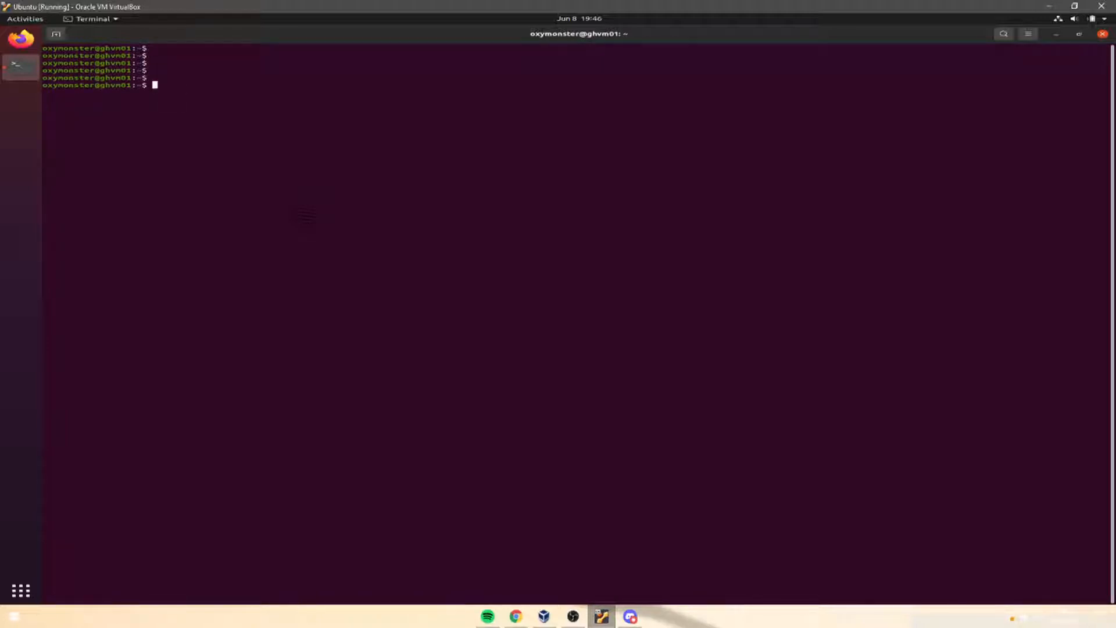
pyautogui.write('which')
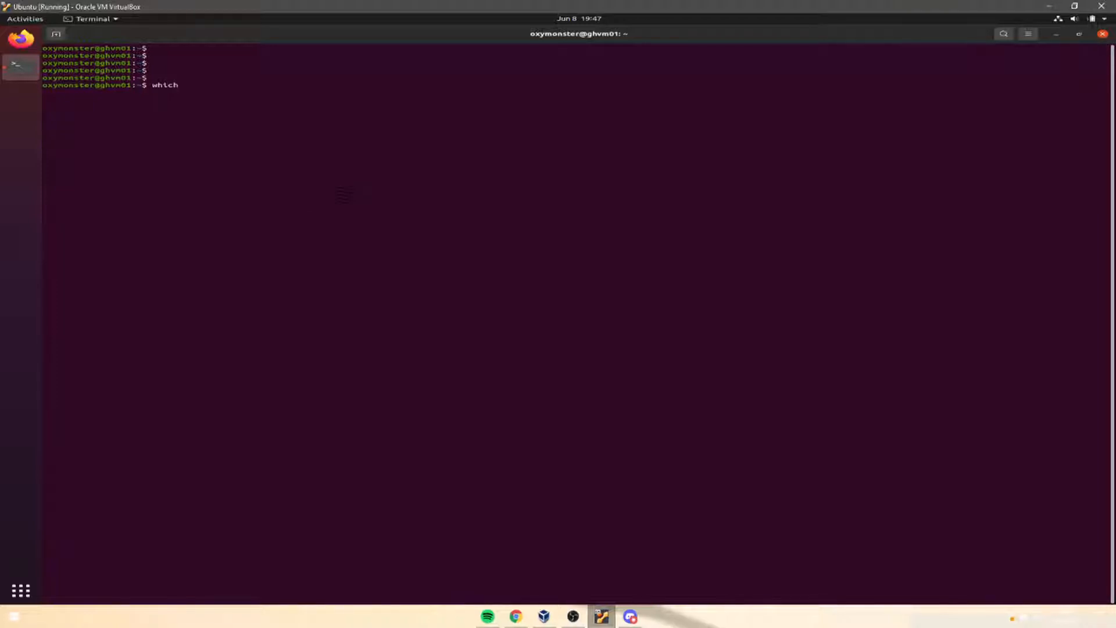
# - Fix the partial command and run 'which ls', showing /usr/bin/ls
pyautogui.write('p')
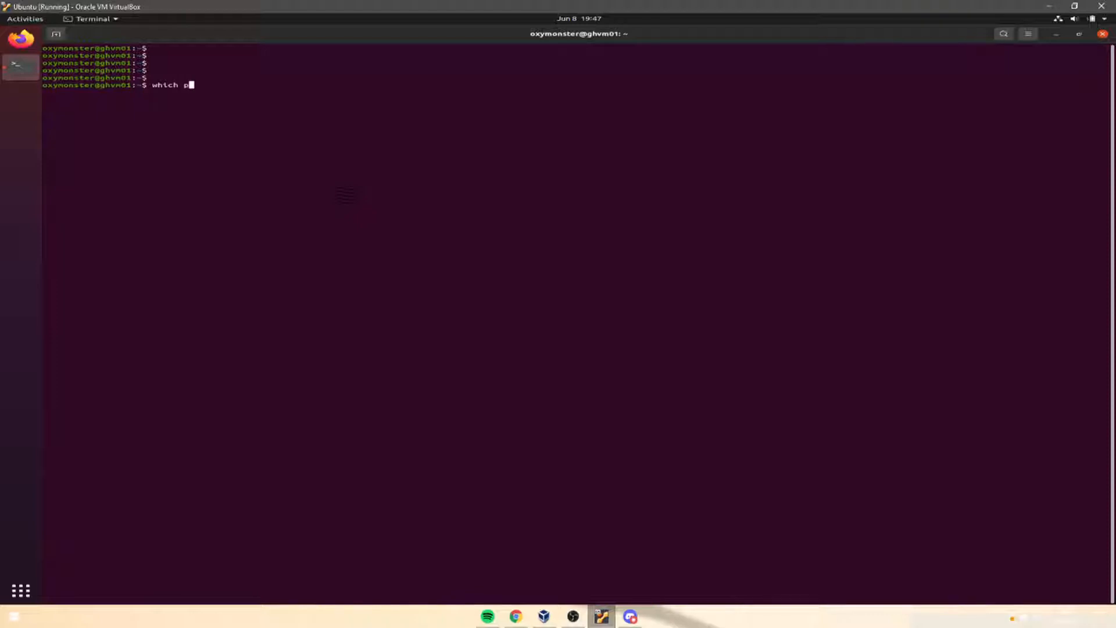
pyautogui.press('BackSpace')
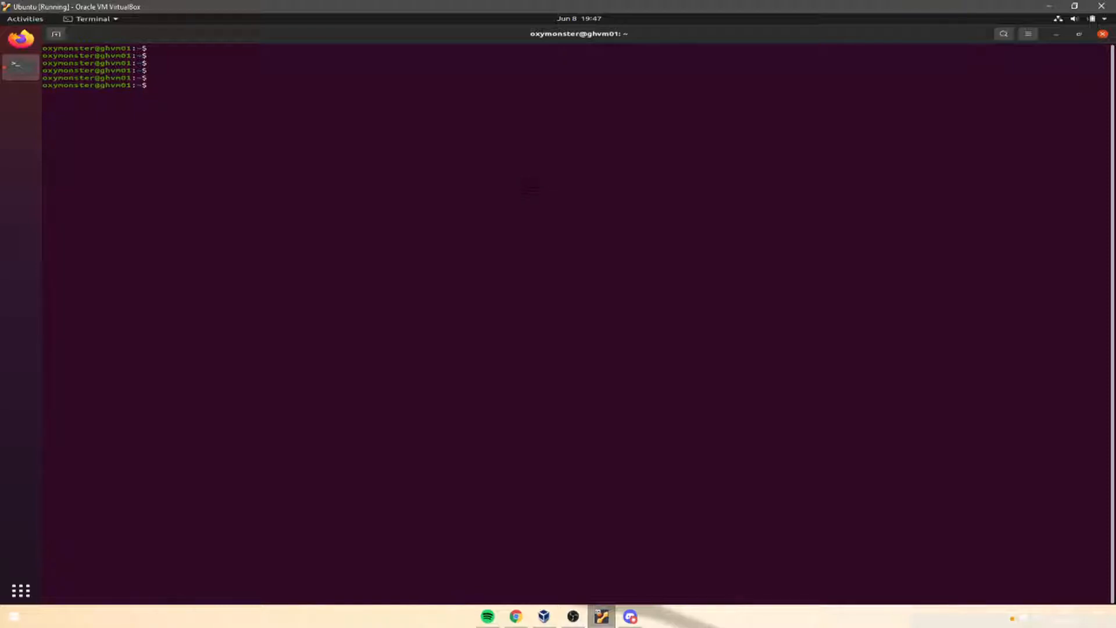
pyautogui.write('ls')
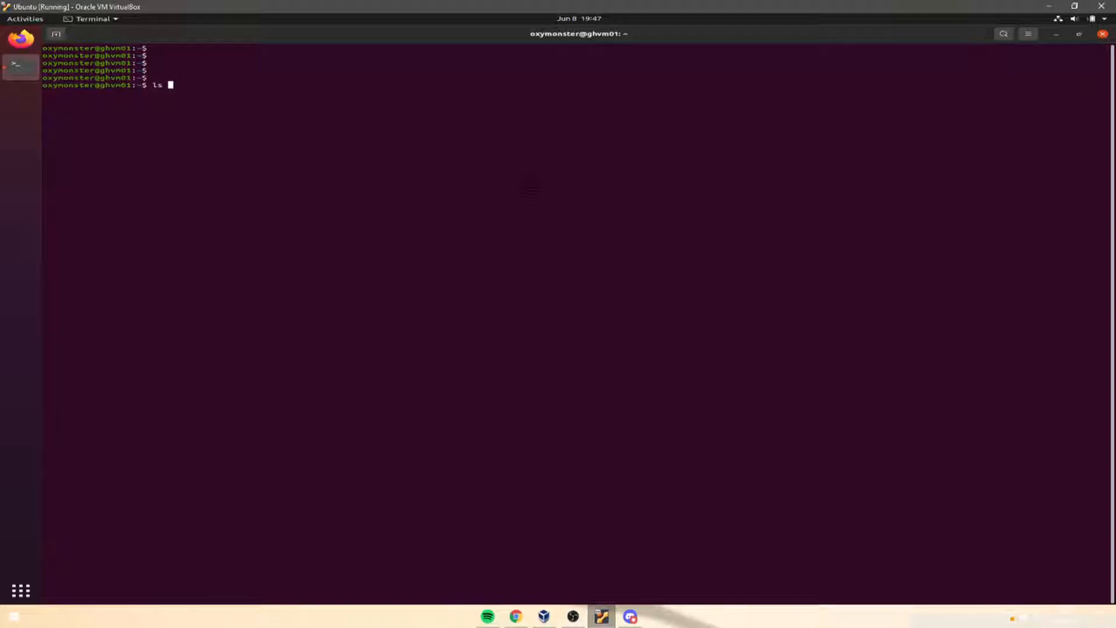
pyautogui.write('which')
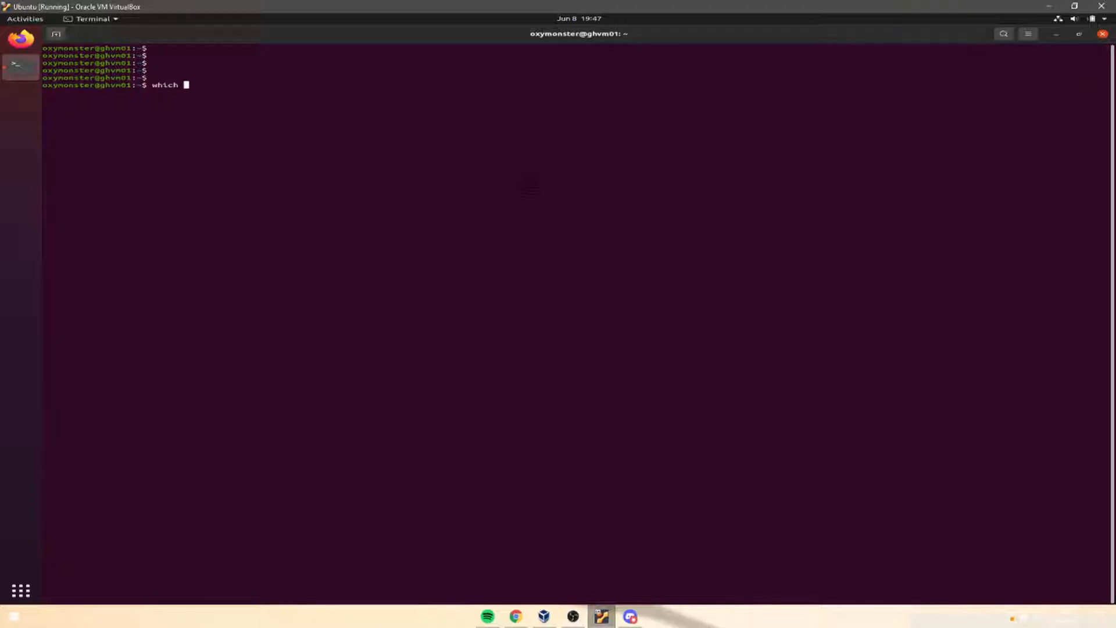
pyautogui.press('Return')
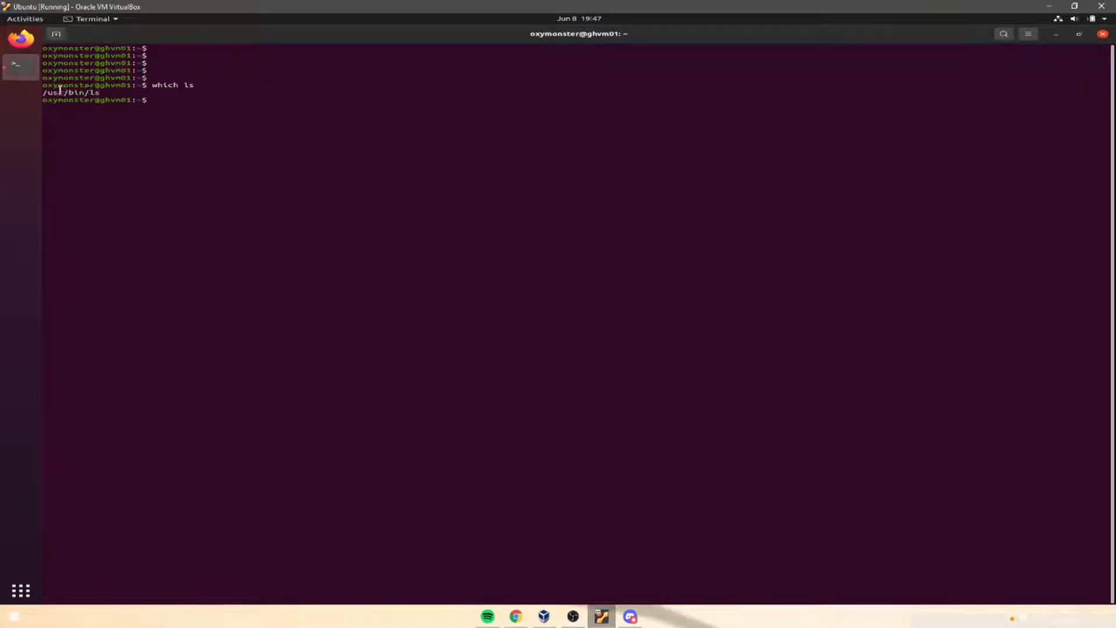
pyautogui.moveTo(187, 99)
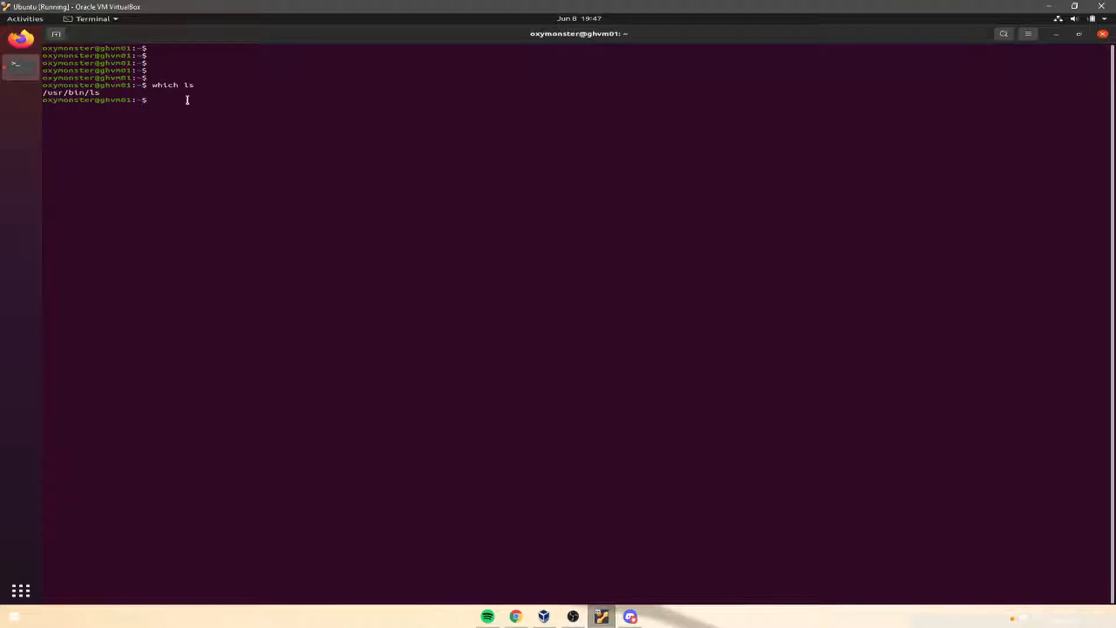
# - Run cat on the misspelled path /user/bin/, producing an error
pyautogui.press('Return')
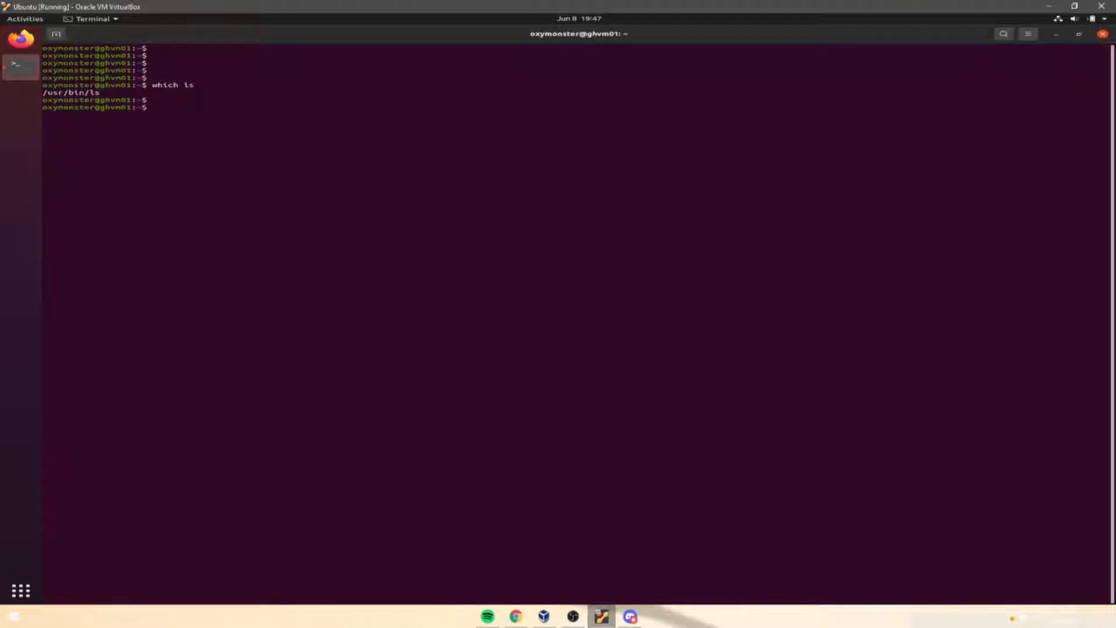
pyautogui.write('cat /u')
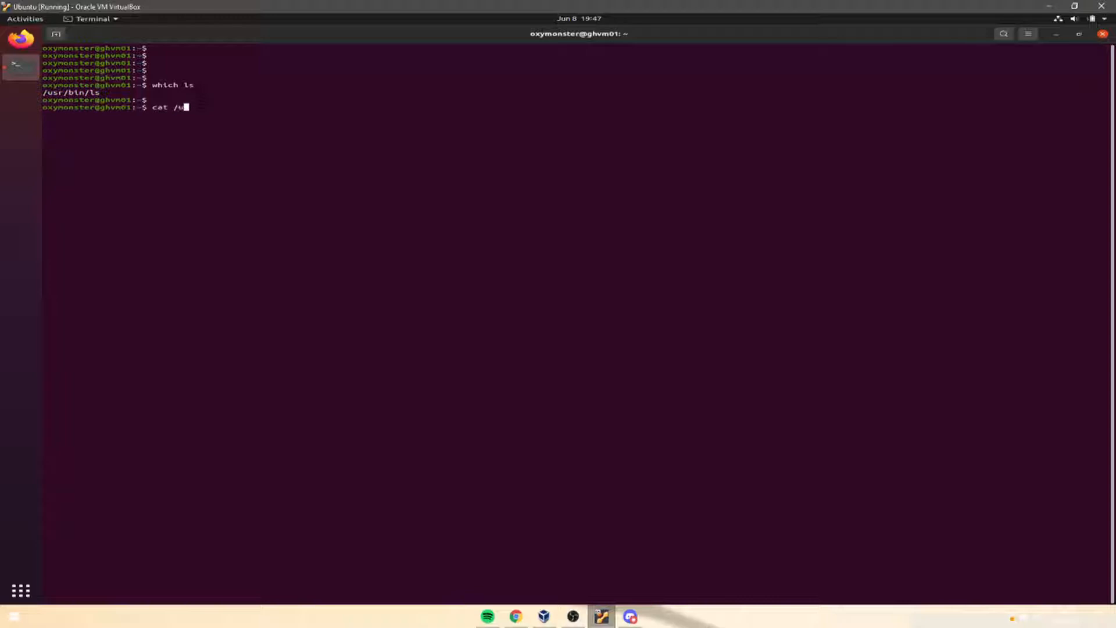
pyautogui.write('ser/bin/')
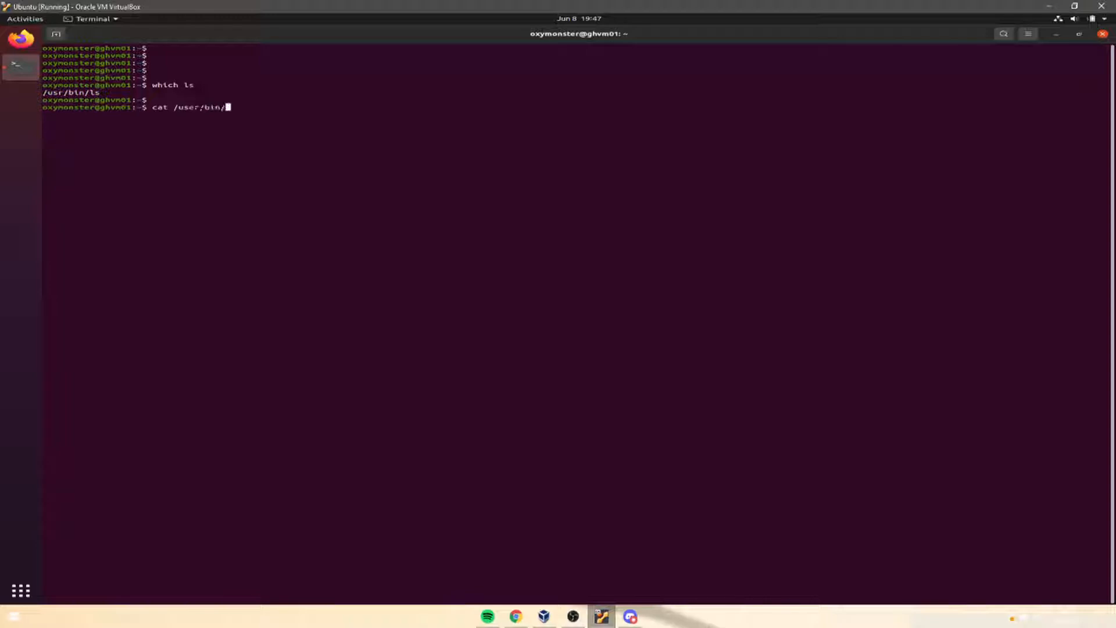
pyautogui.press('Return')
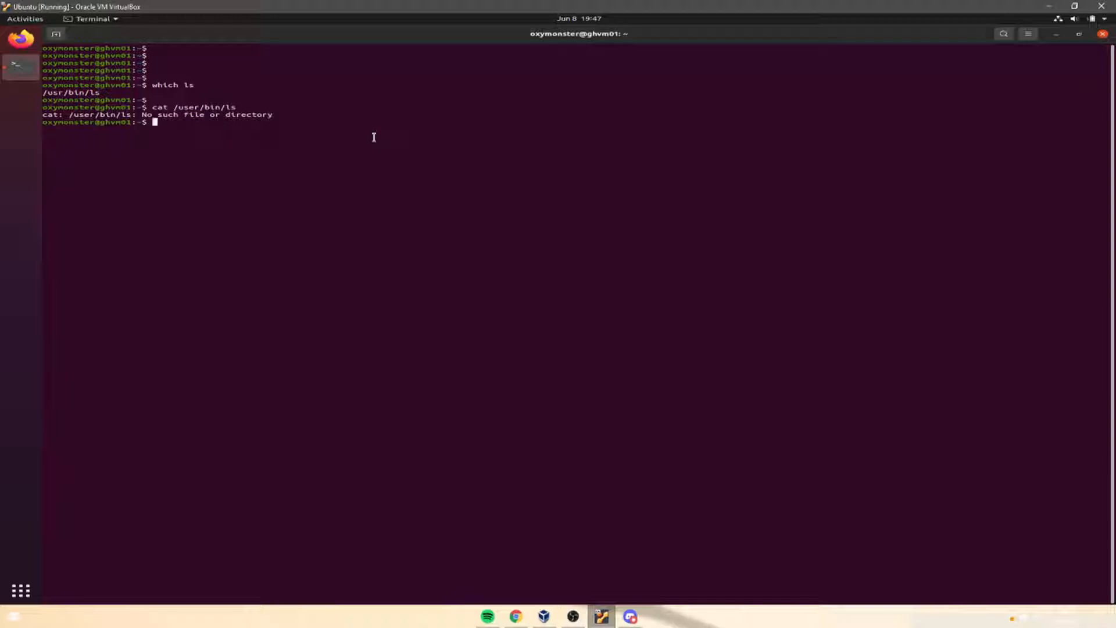
# - Run 'cat /usr/bin/ls' and scroll through the binary output
pyautogui.write('cat /usr/bin/ls')
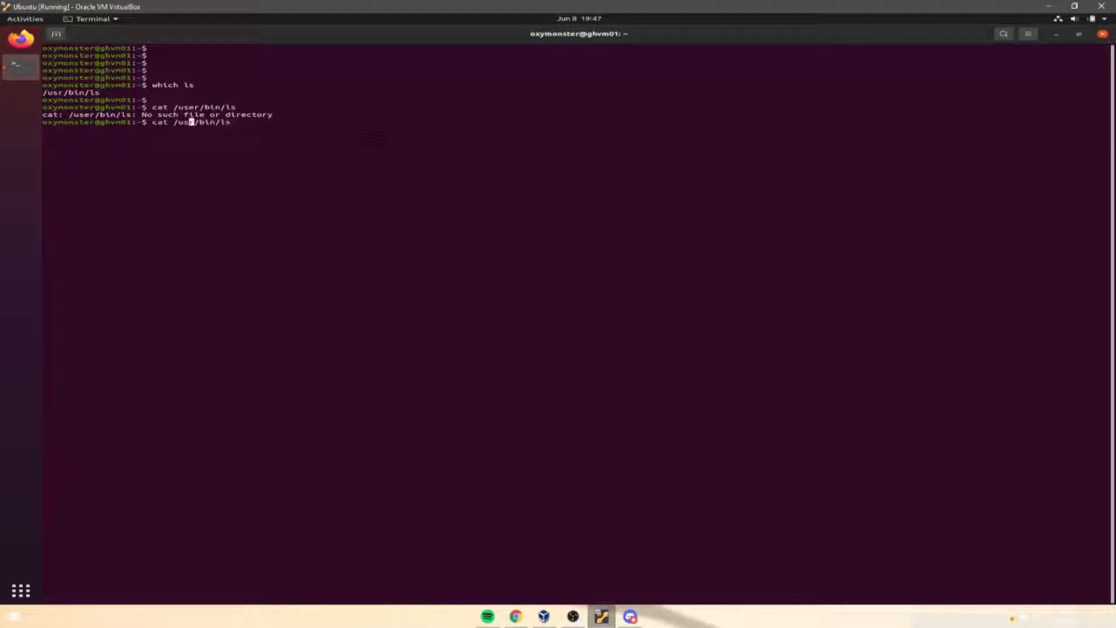
pyautogui.press('Return')
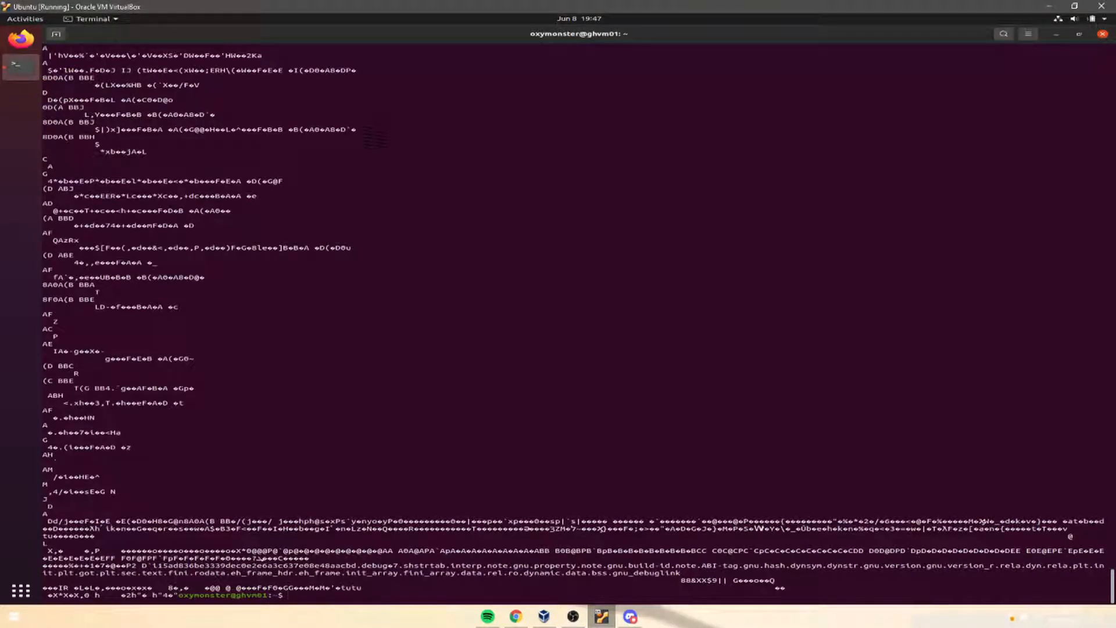
pyautogui.scroll(-3)
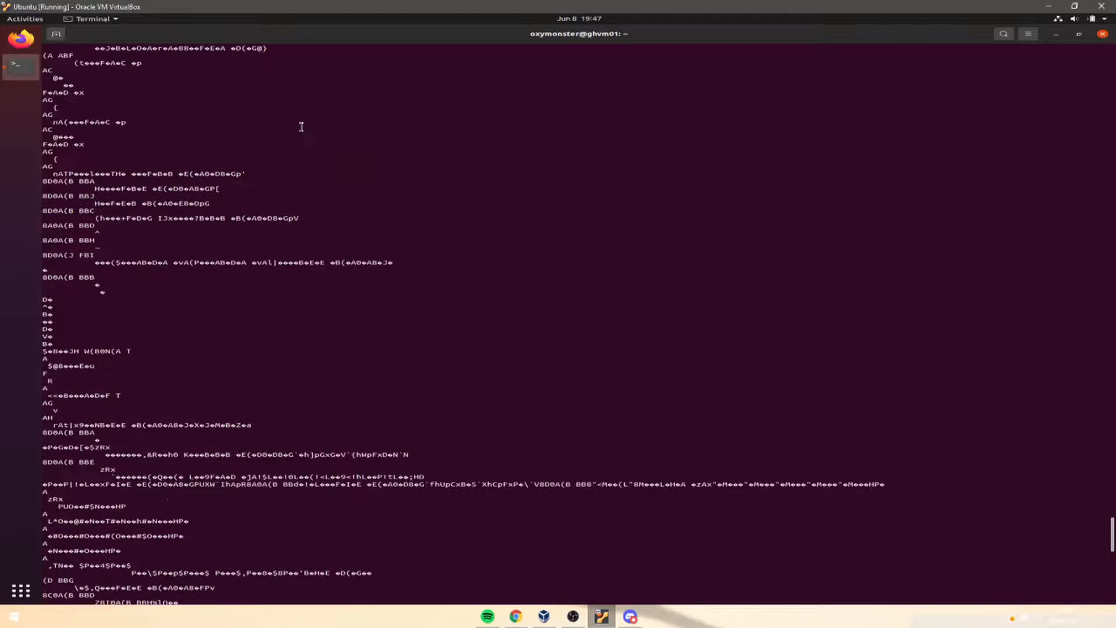
pyautogui.scroll(-3)
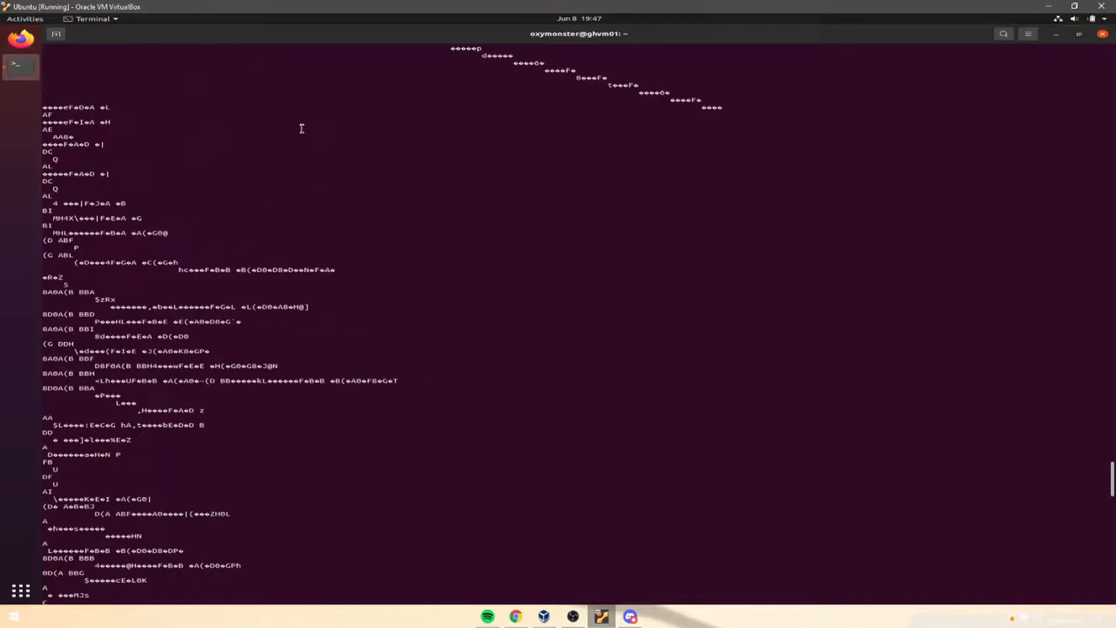
pyautogui.scroll(-3)
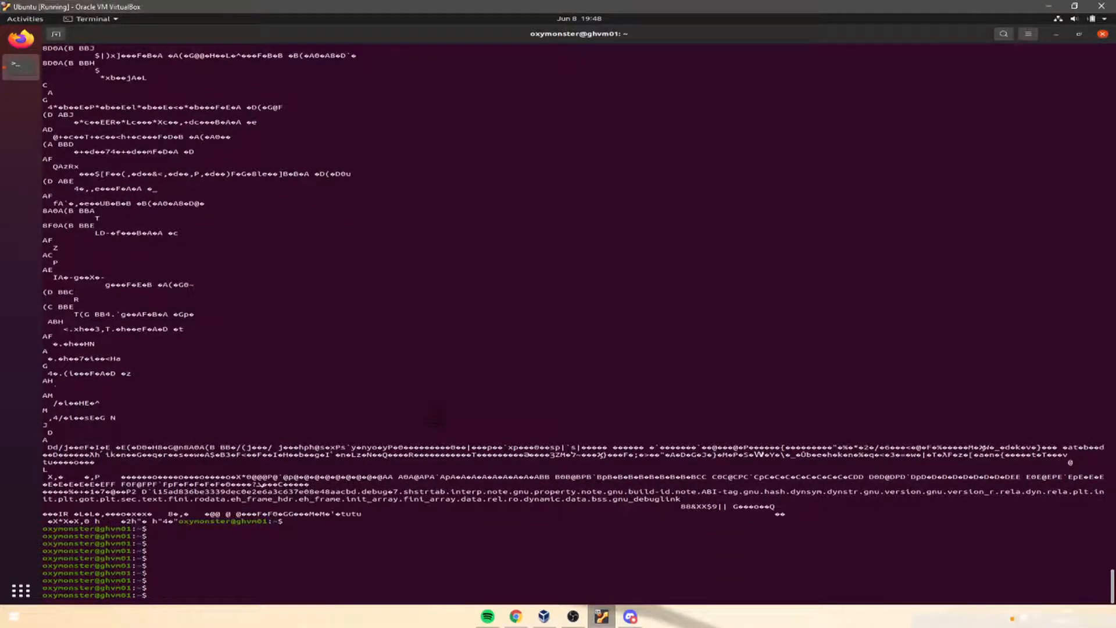
# - Look up where the cd command lives, which prints nothing
pyautogui.write('wh')
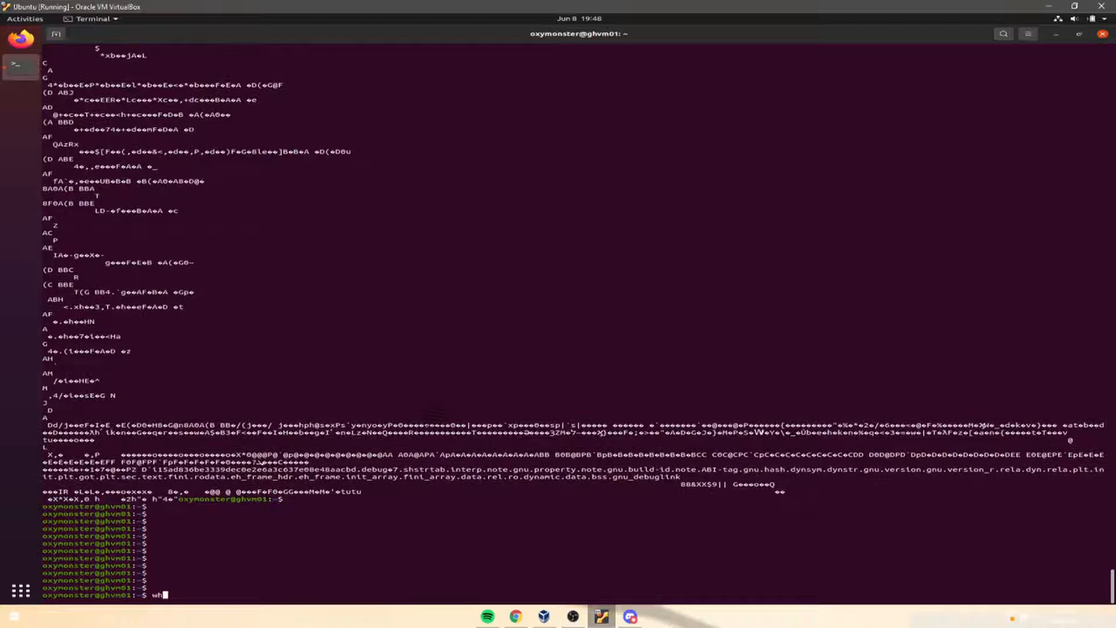
pyautogui.write('er')
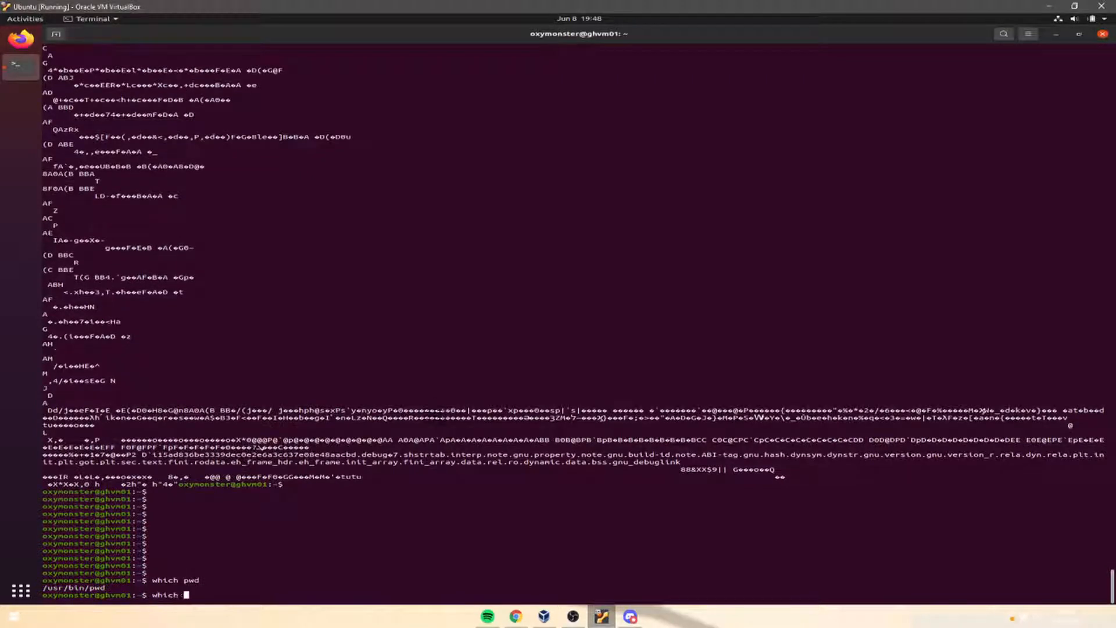
pyautogui.press('Return')
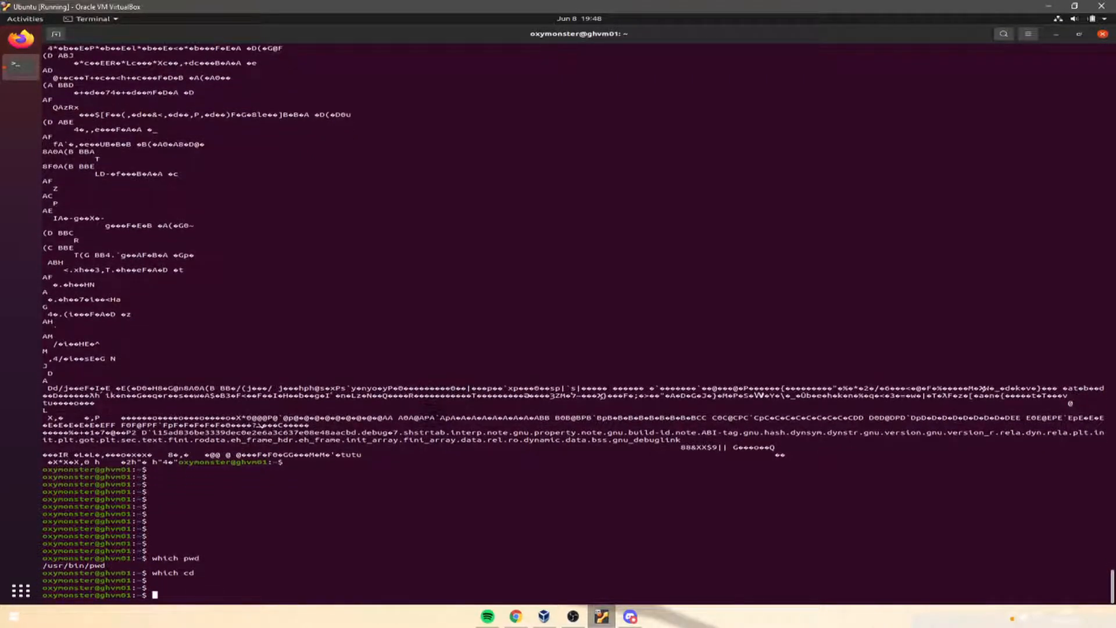
# - Run 'which which' to show /usr/bin/which
pyautogui.write('which')
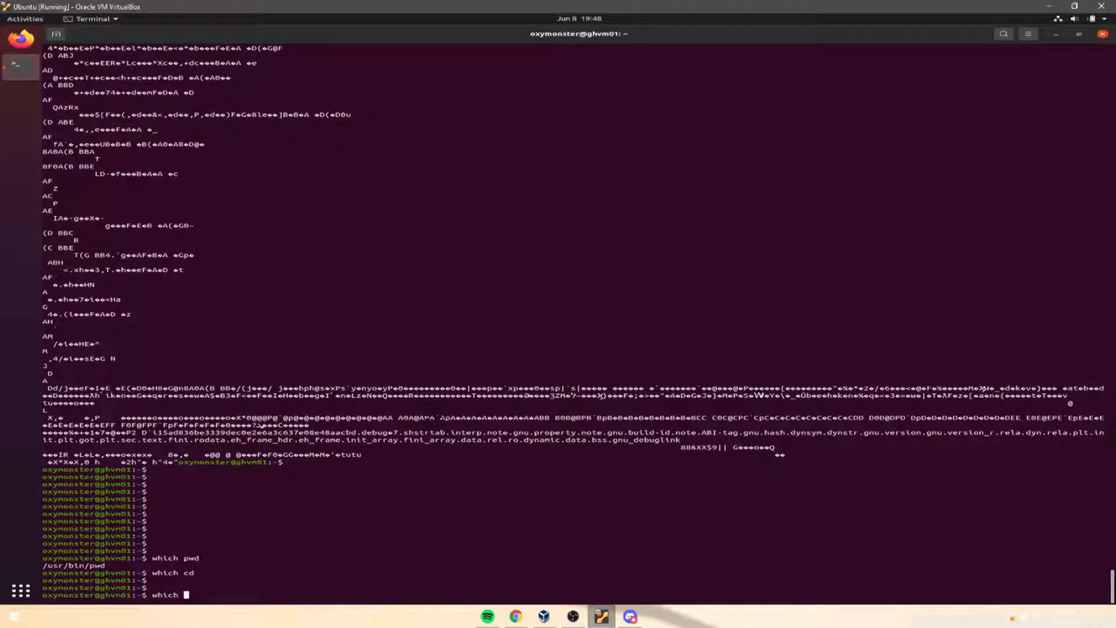
pyautogui.write('which')
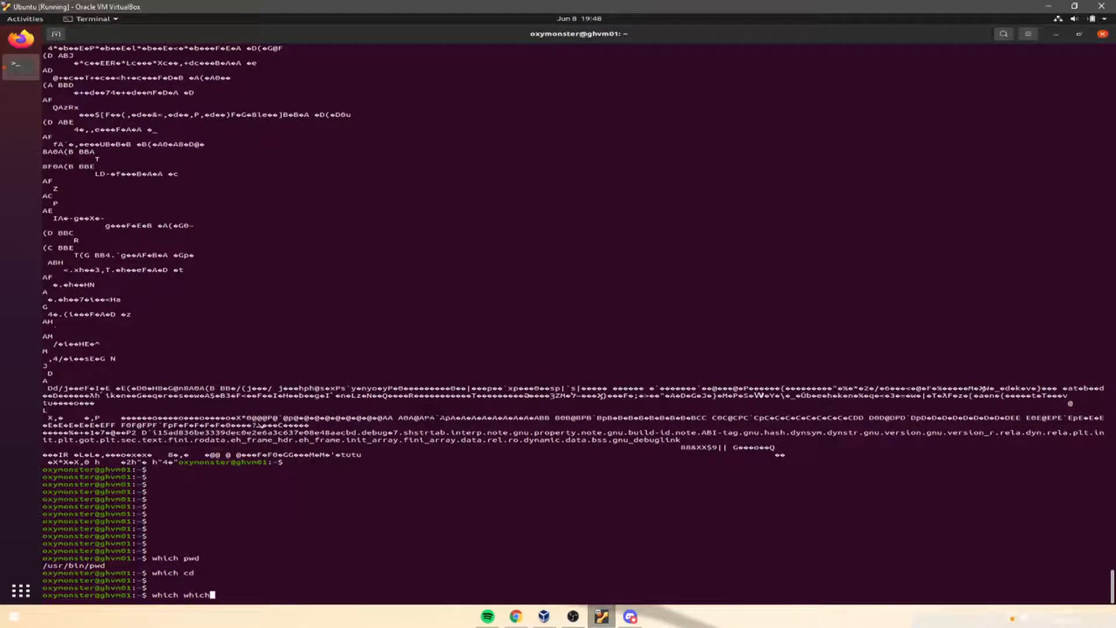
pyautogui.press('Return')
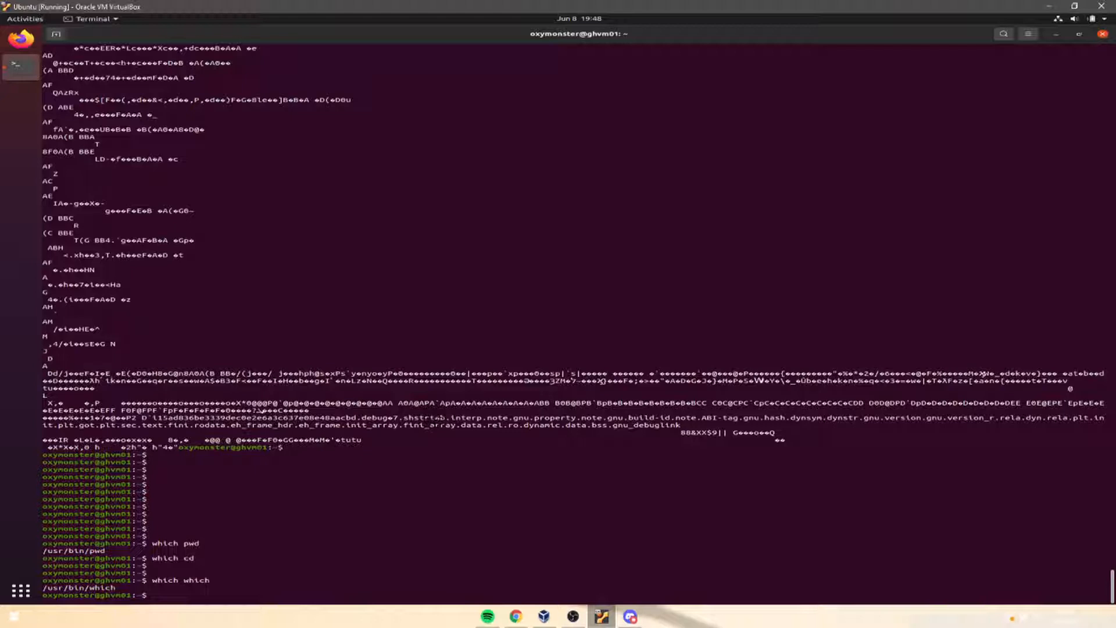
pyautogui.press('Return')
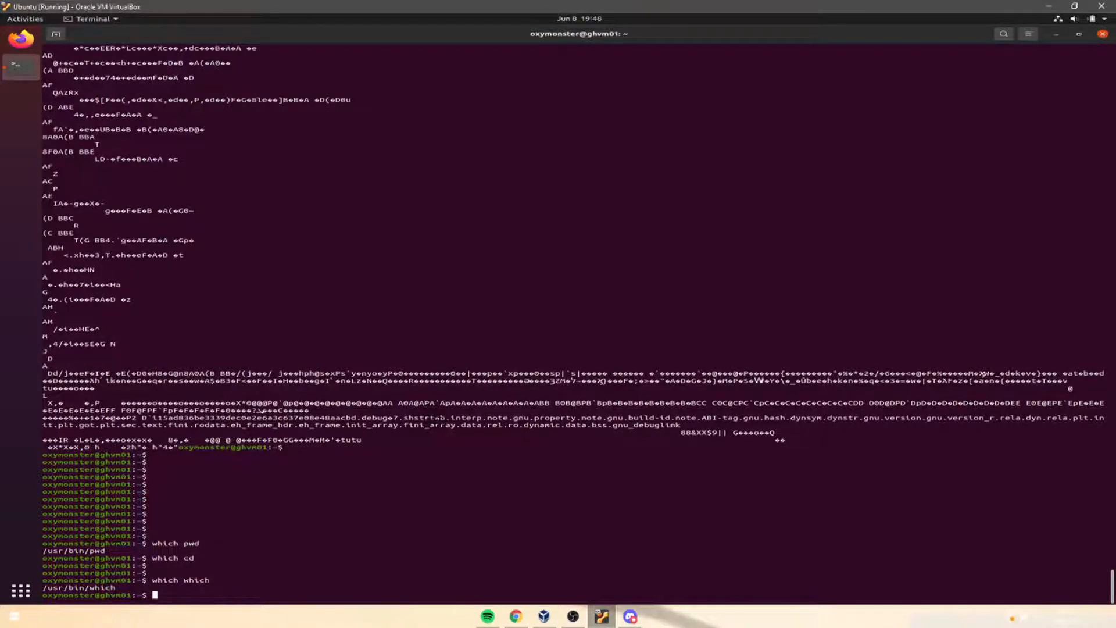
# - Run 'whereis ls' to list /usr/bin/ls and its manual page path
pyautogui.write('where')
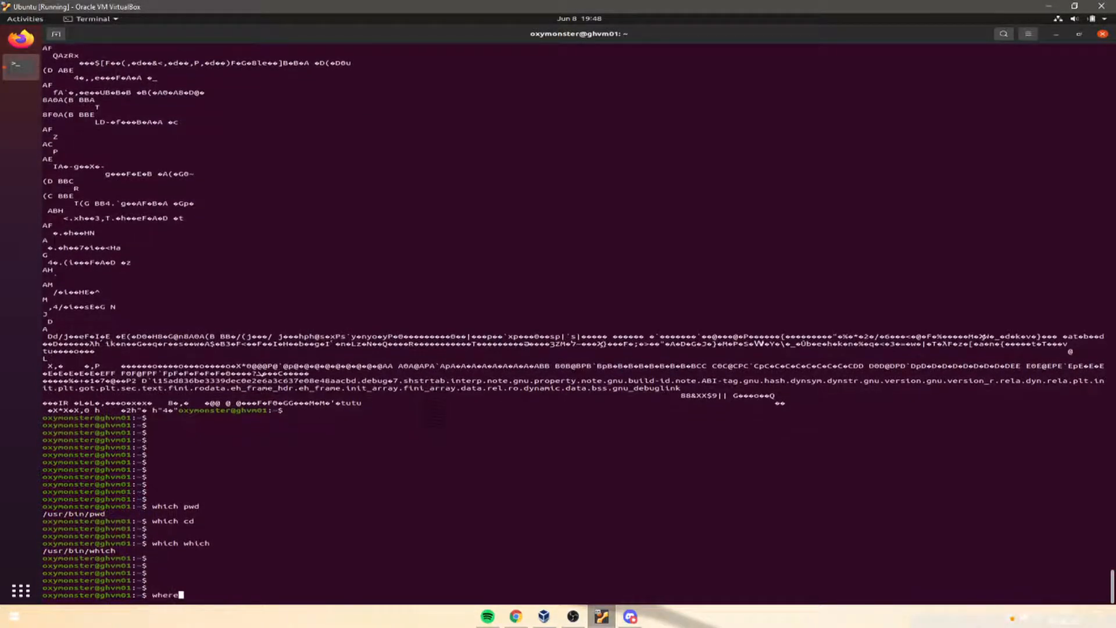
pyautogui.write('is')
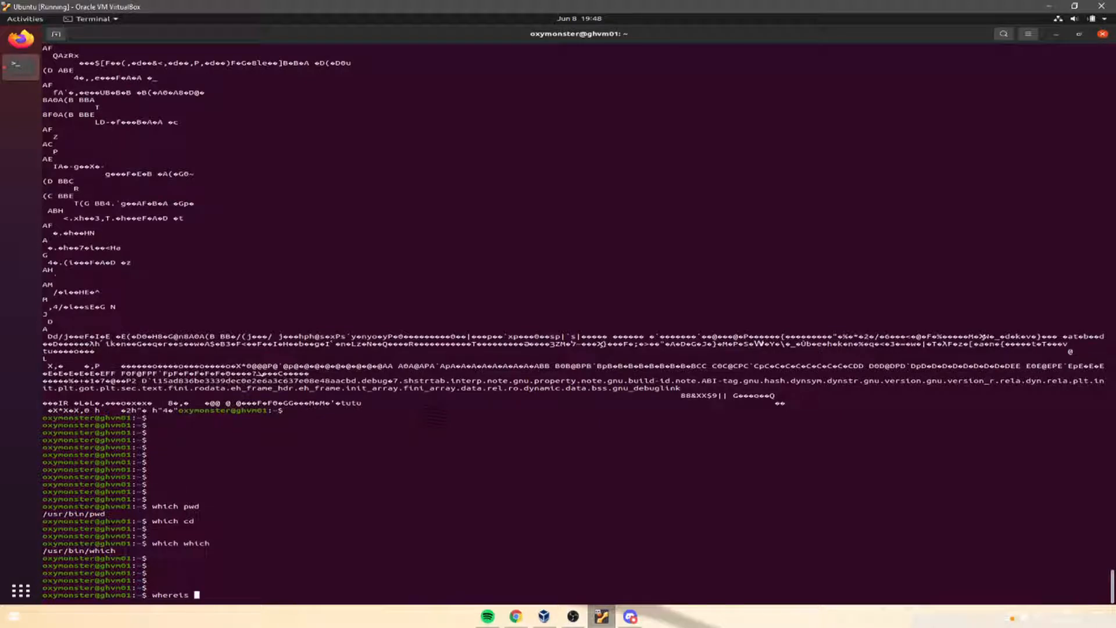
pyautogui.write('ls')
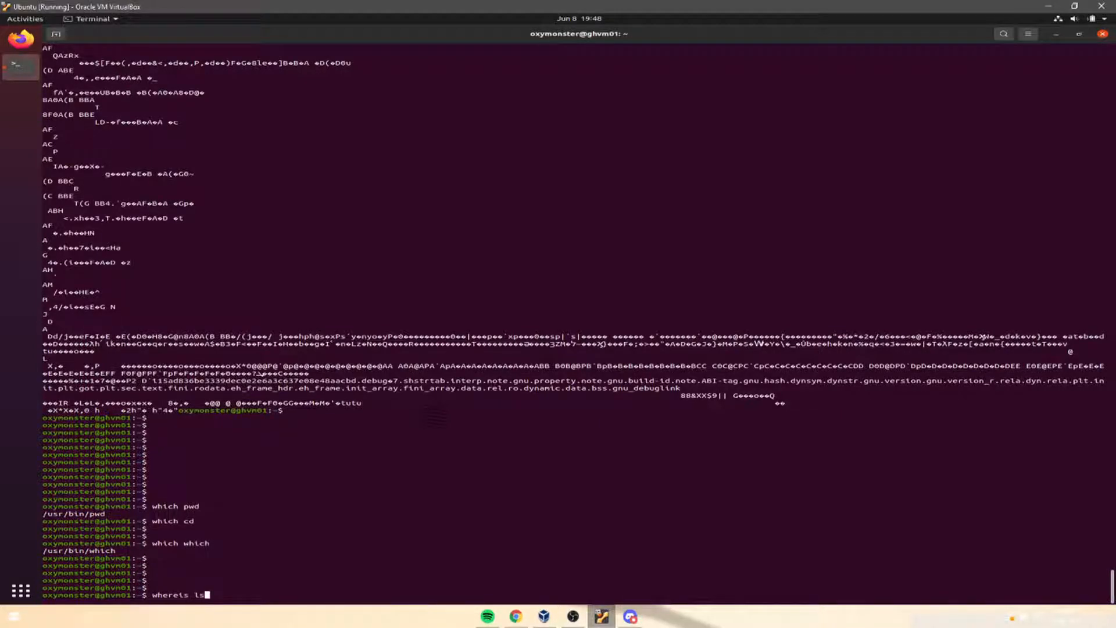
pyautogui.press('Return')
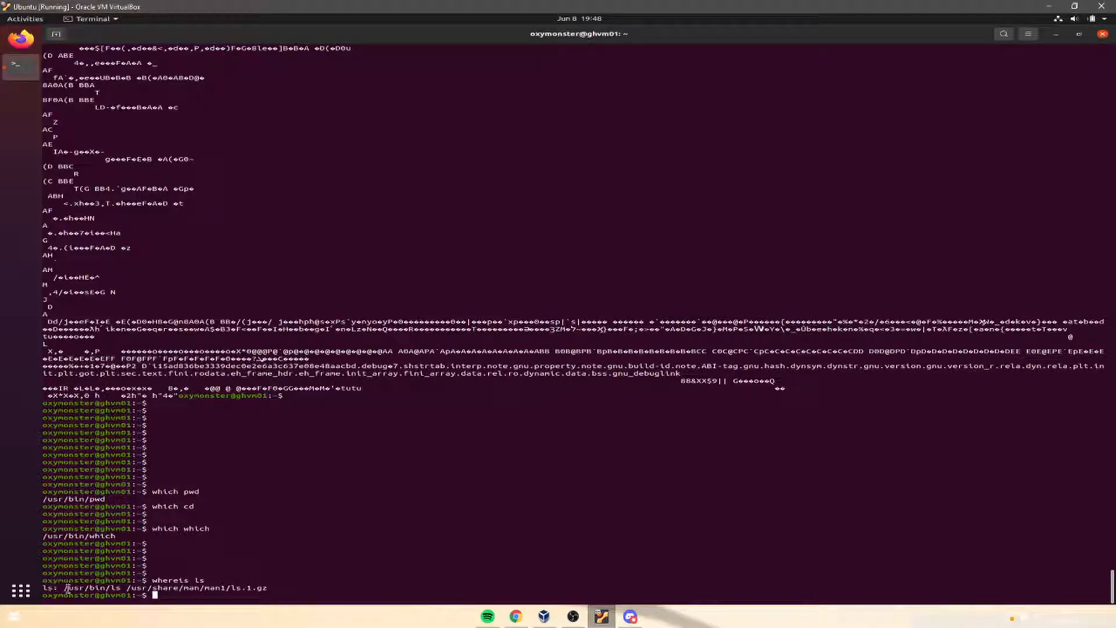
pyautogui.doubleClick(136, 588)
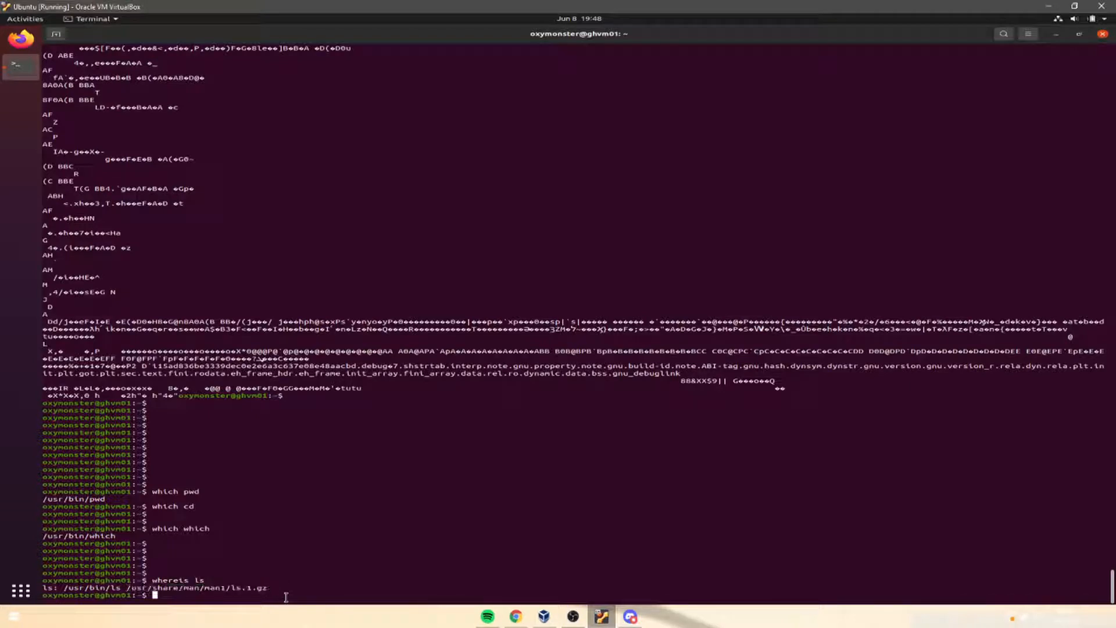
pyautogui.write('man')
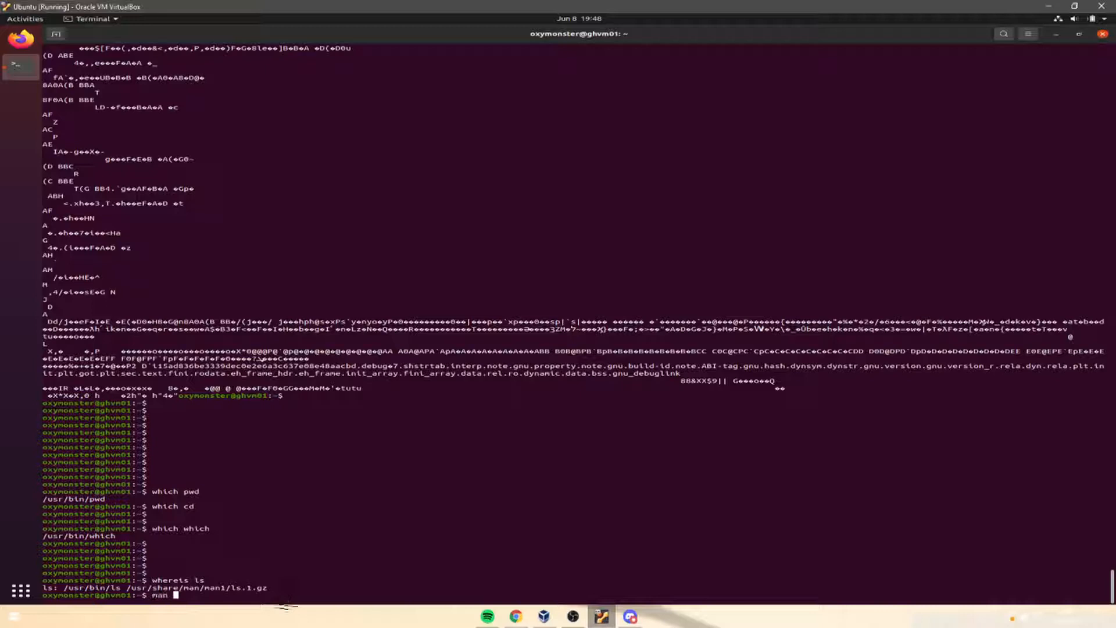
pyautogui.press('Return')
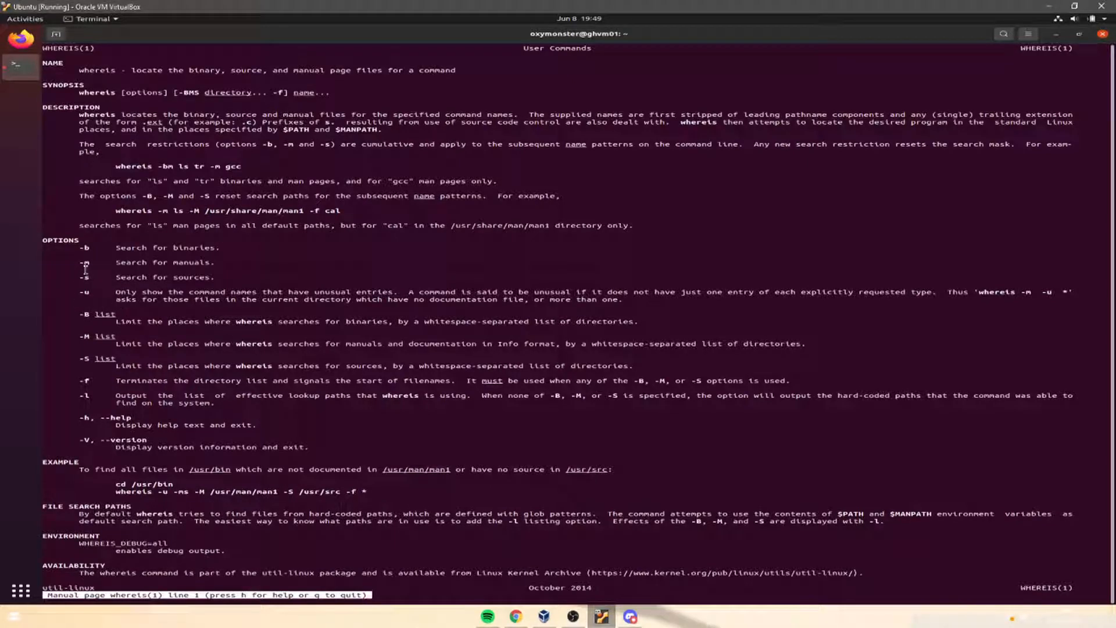
pyautogui.doubleClick(86, 247)
pyautogui.write('whe')
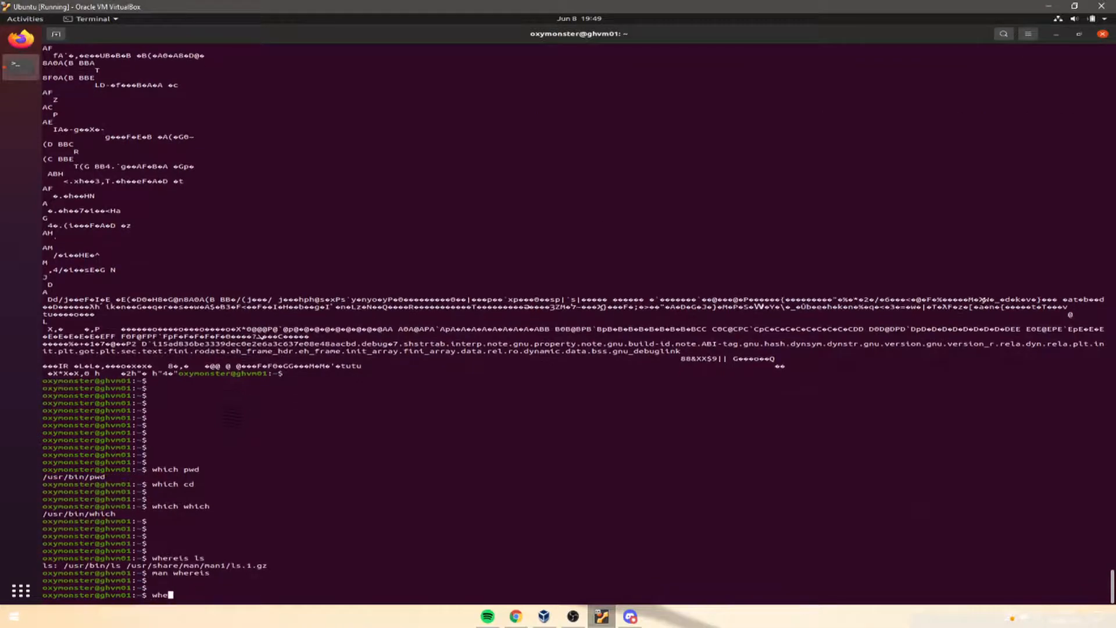
# - Try 'whereis -v' on ls and htop, both rejected as bad usage
pyautogui.write('reis -v ls')
pyautogui.press('Return')
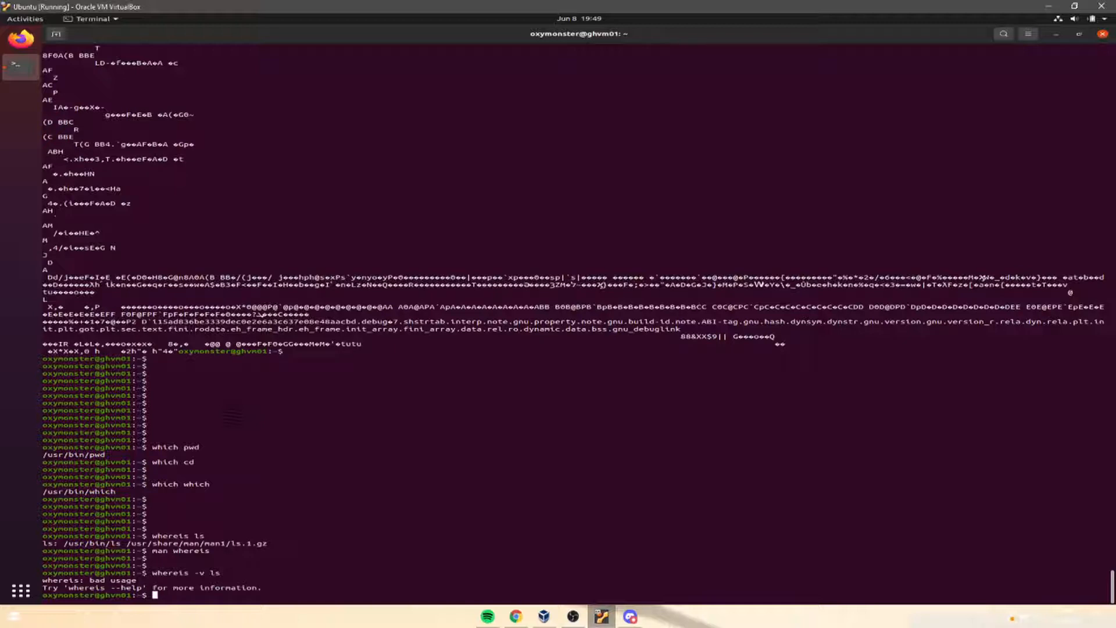
pyautogui.write('whereis -v htop')
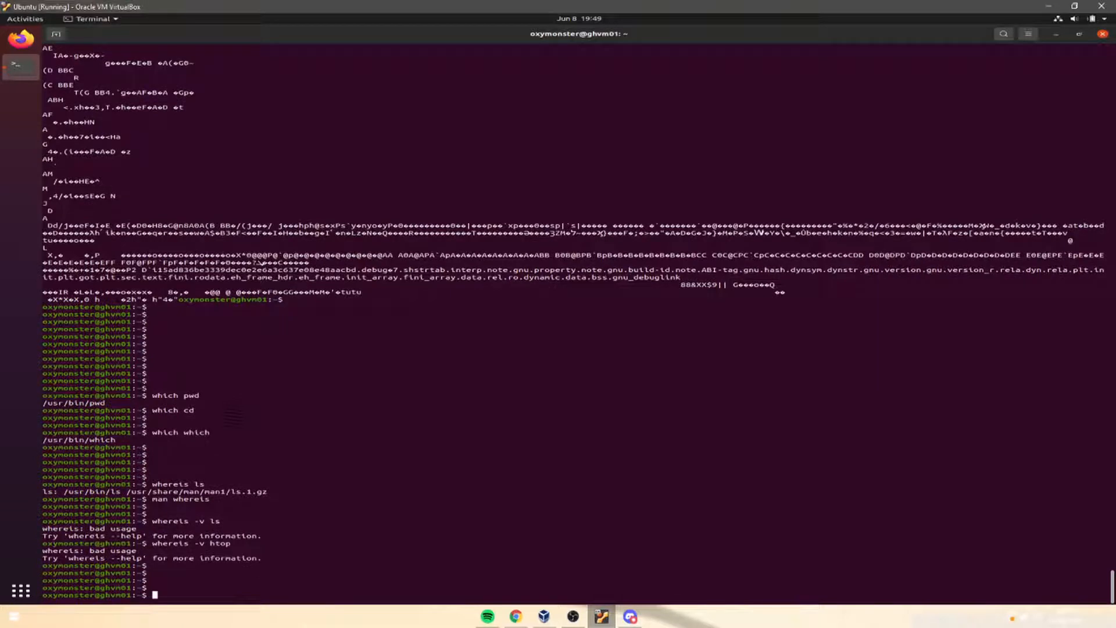
pyautogui.write('man')
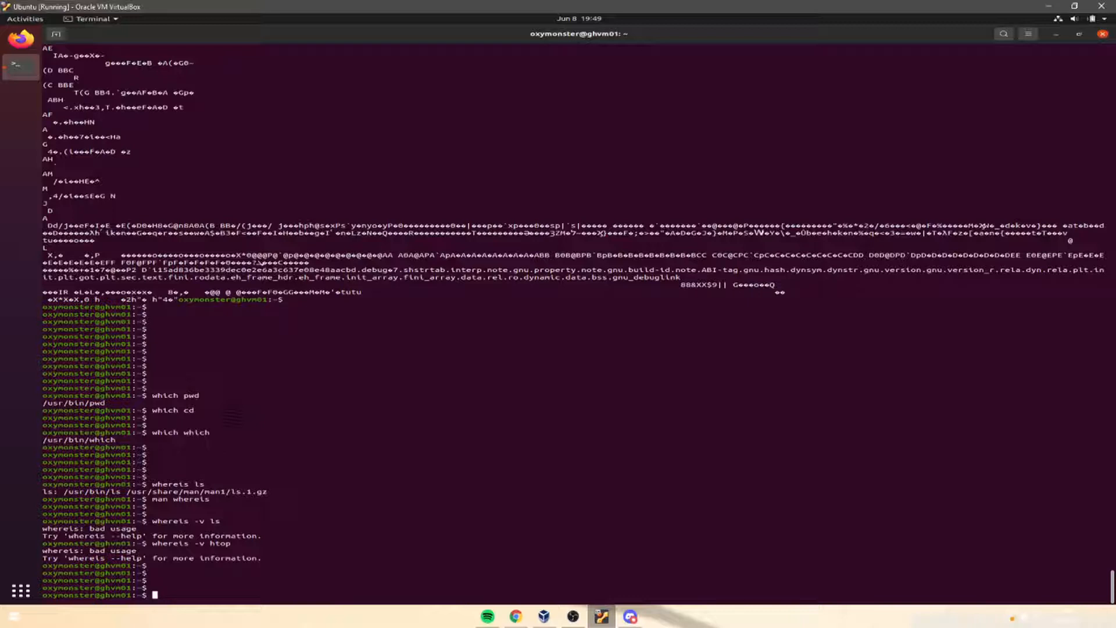
pyautogui.write('l')
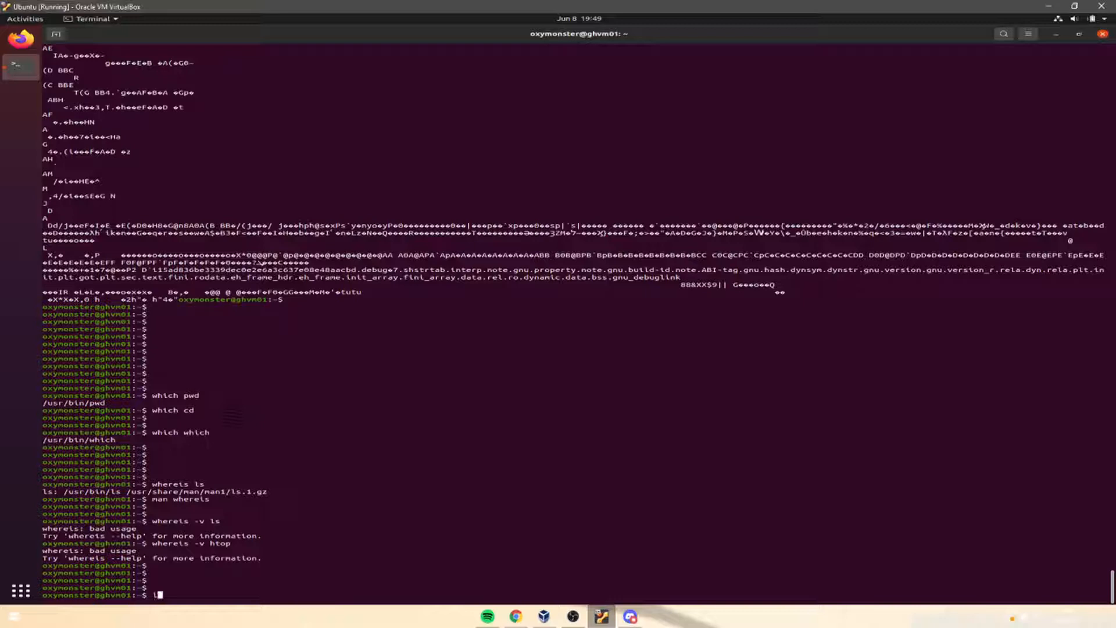
# - Type the 'locate' command to search for which
pyautogui.write('locate')
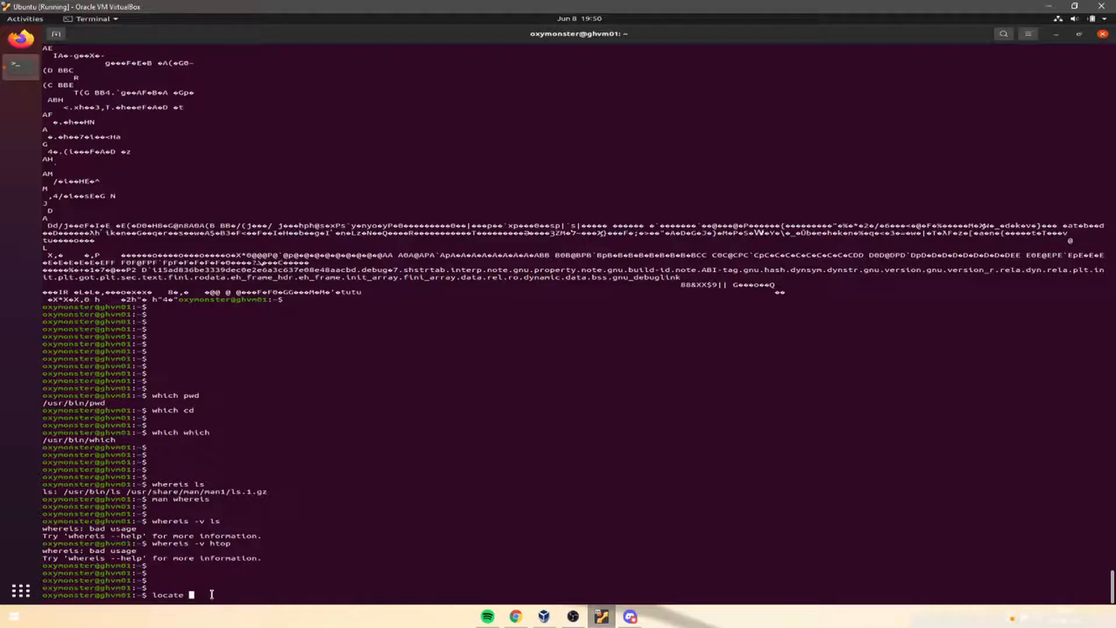
pyautogui.moveTo(351, 549)
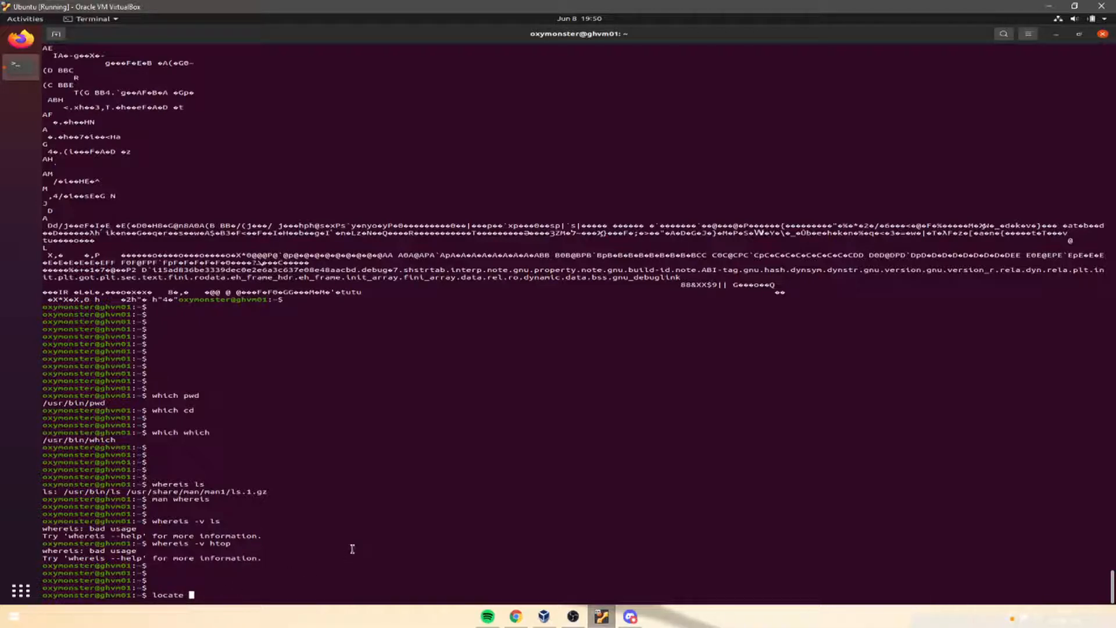
pyautogui.moveTo(356, 539)
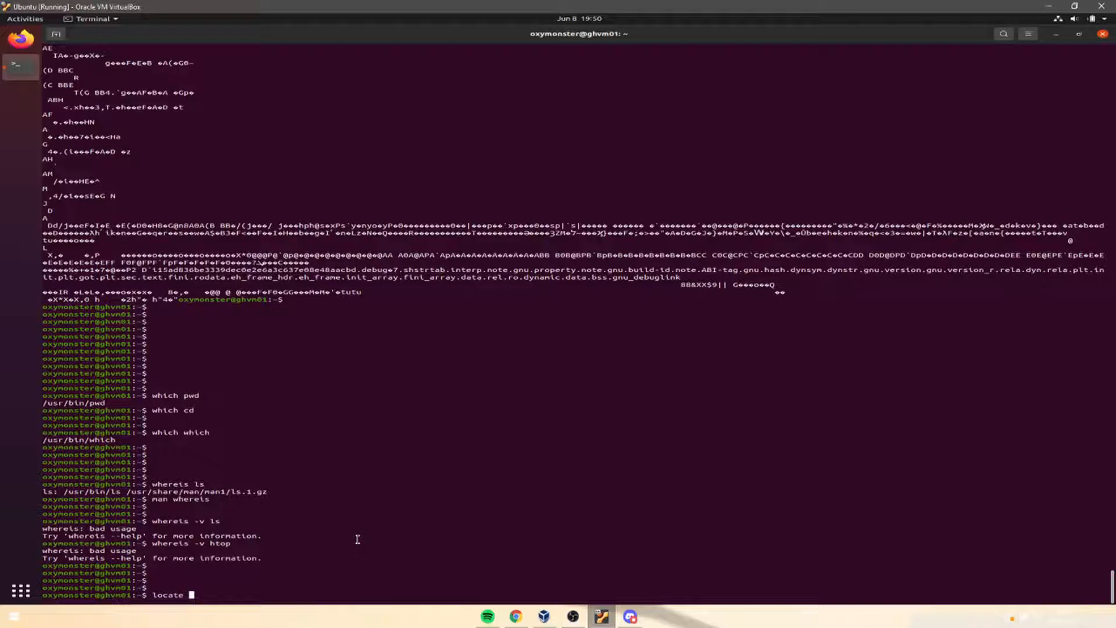
pyautogui.moveTo(355, 545)
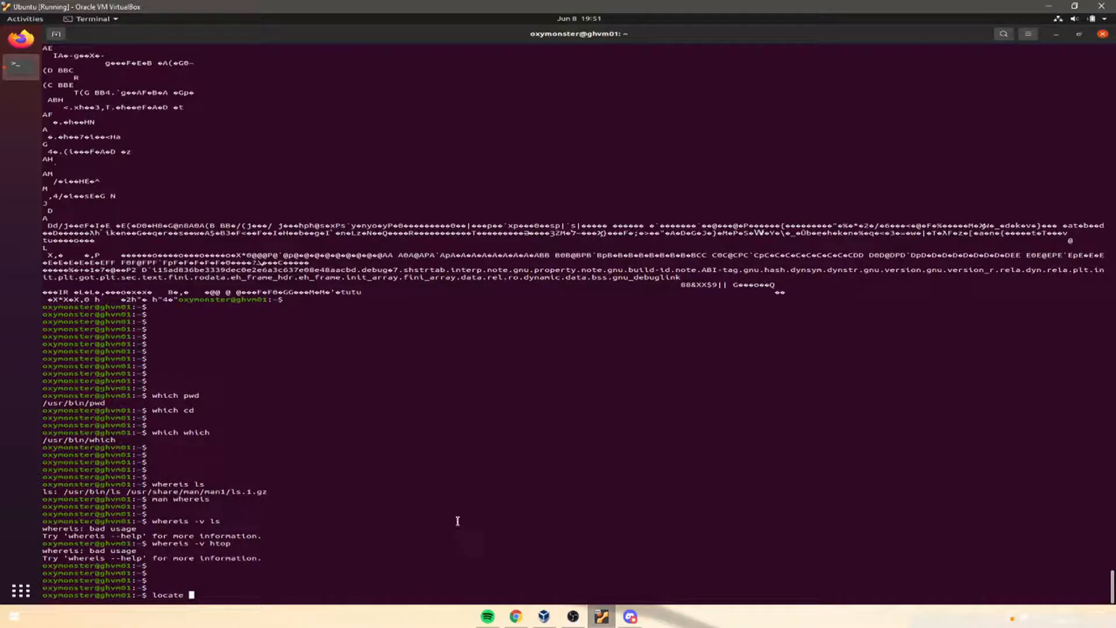
pyautogui.moveTo(502, 437)
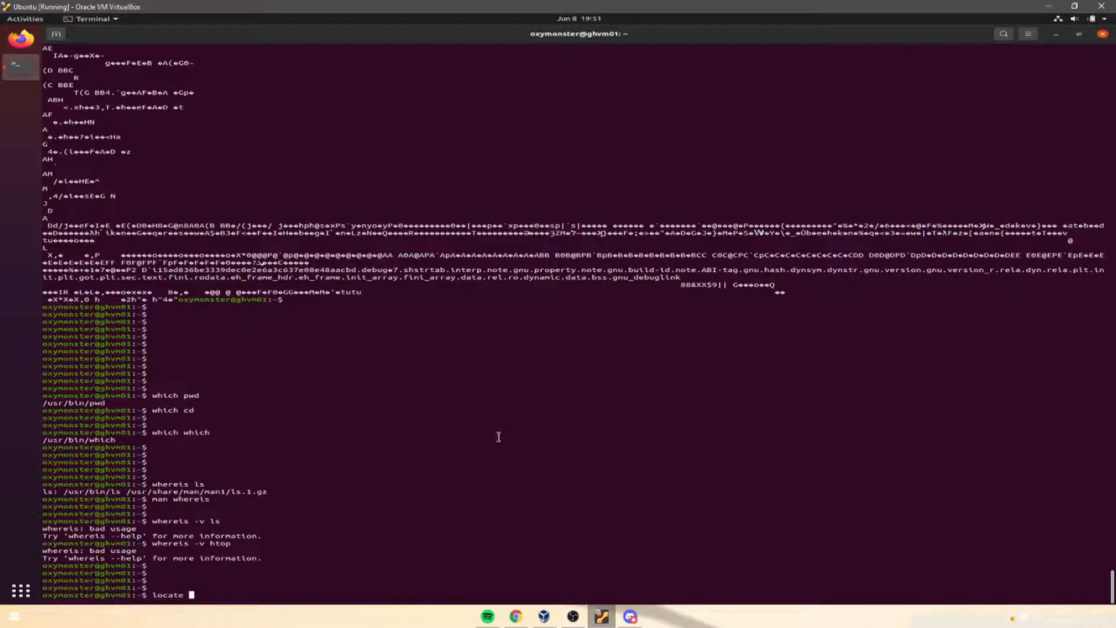
pyautogui.moveTo(511, 434)
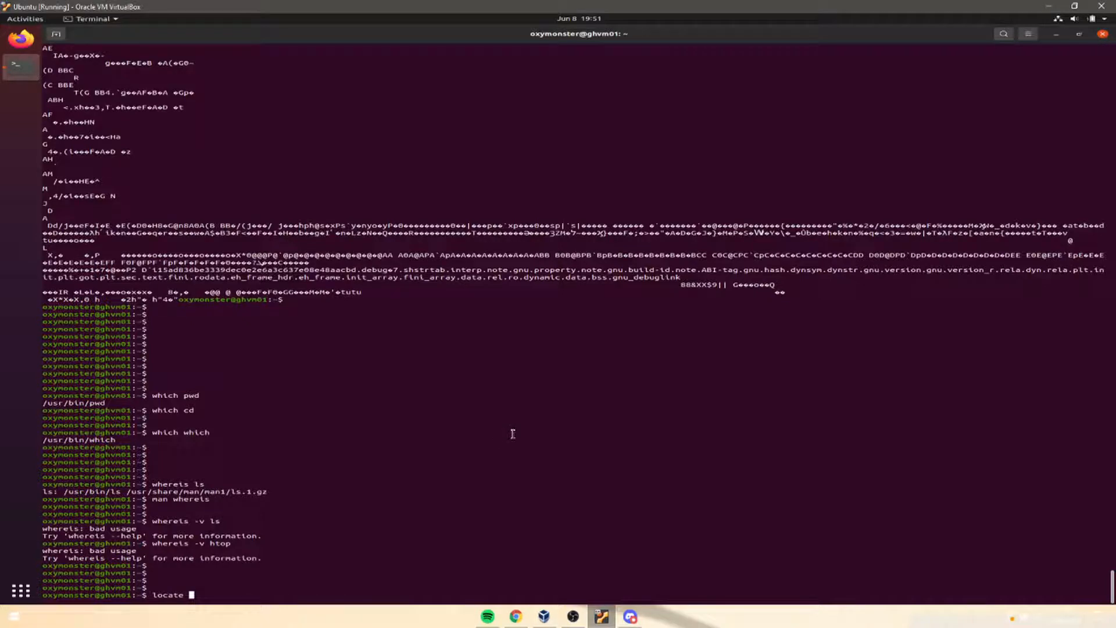
pyautogui.moveTo(361, 583)
pyautogui.write(' which')
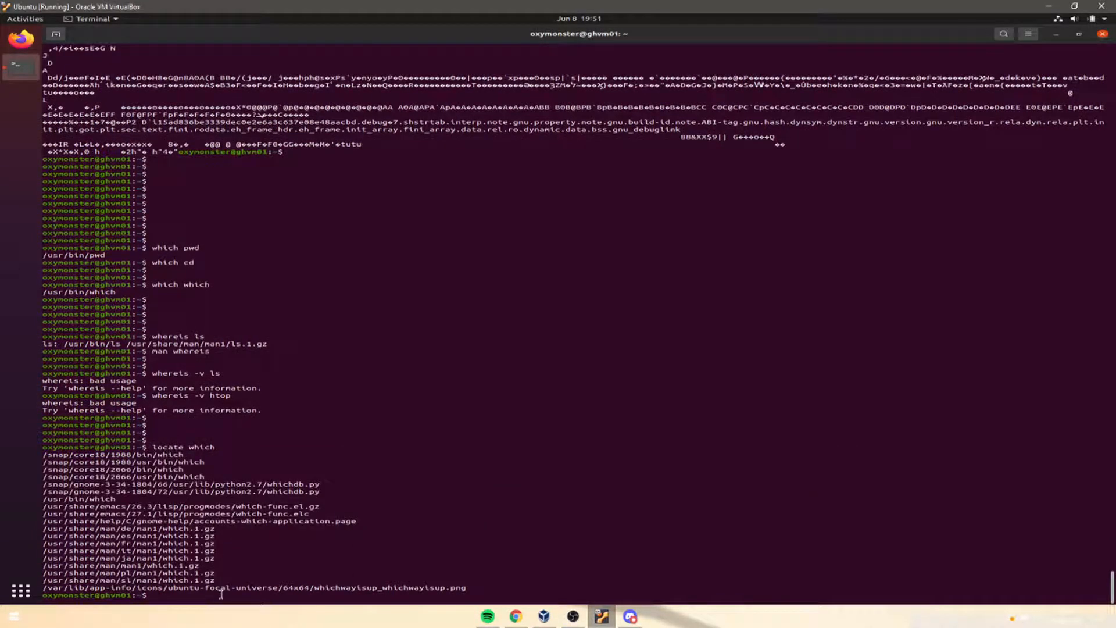
# - Run 'locate whereis' and begin typing 'locate a'
pyautogui.write('locate whereis')
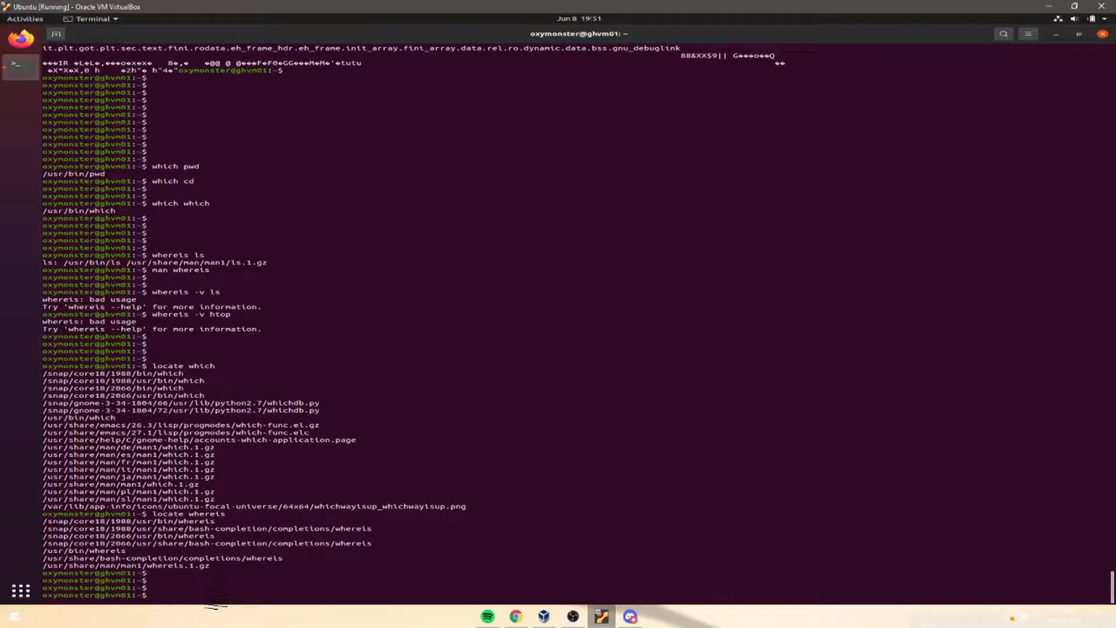
pyautogui.write('locate')
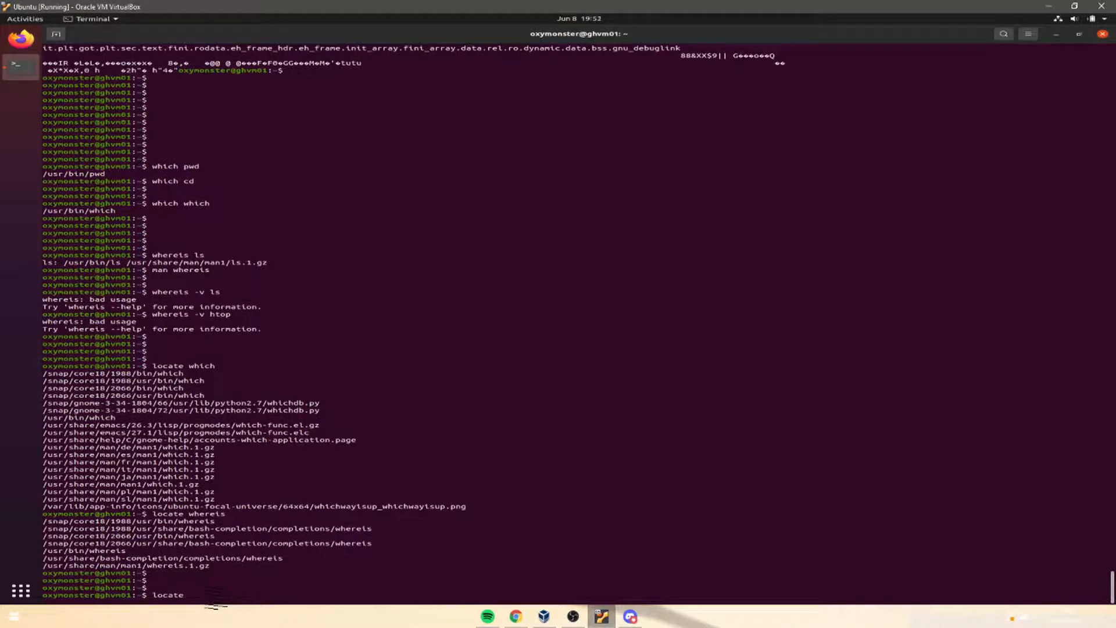
pyautogui.write('a')
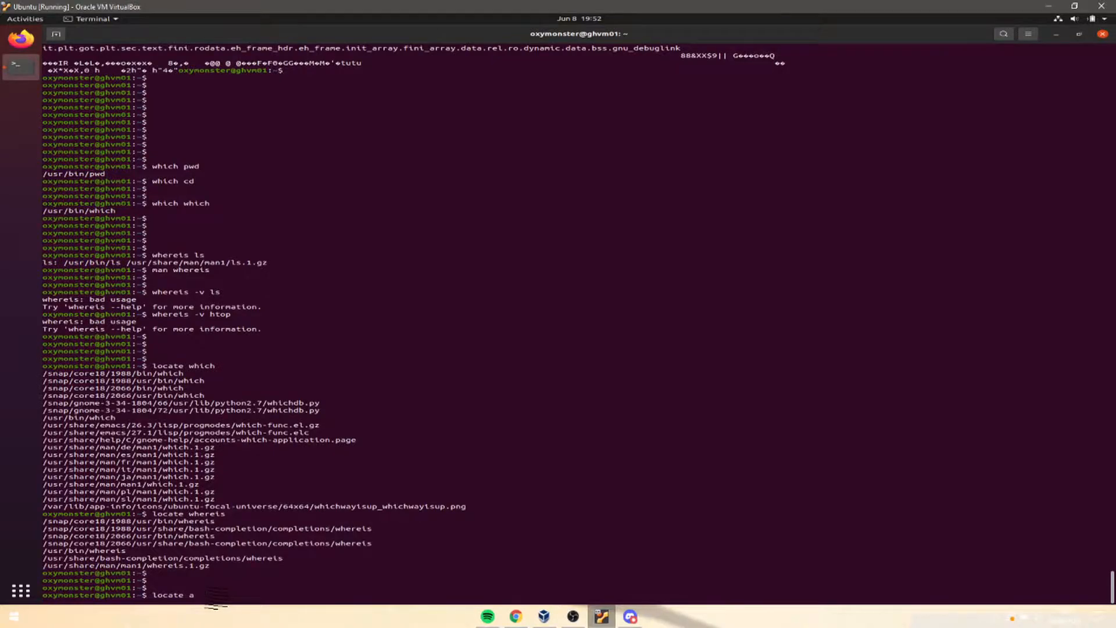
# - Run 'locate a' and scroll through the very long path listing
pyautogui.press('Return')
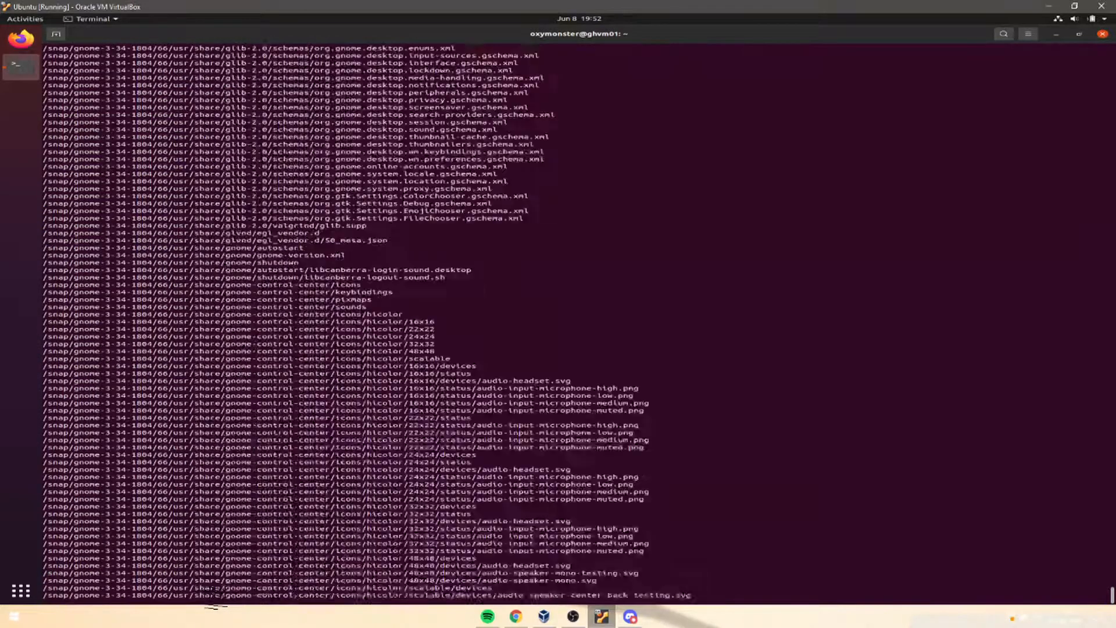
pyautogui.scroll(-3)
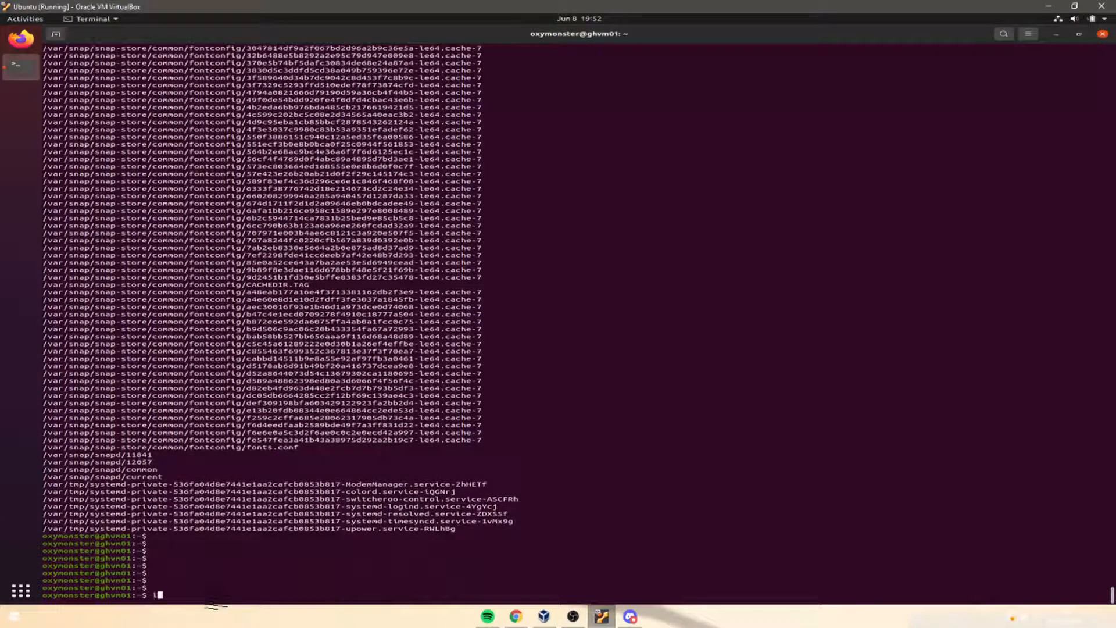
# - Run 'locate a | grep bash' to keep only bash paths
pyautogui.write('locate -e')
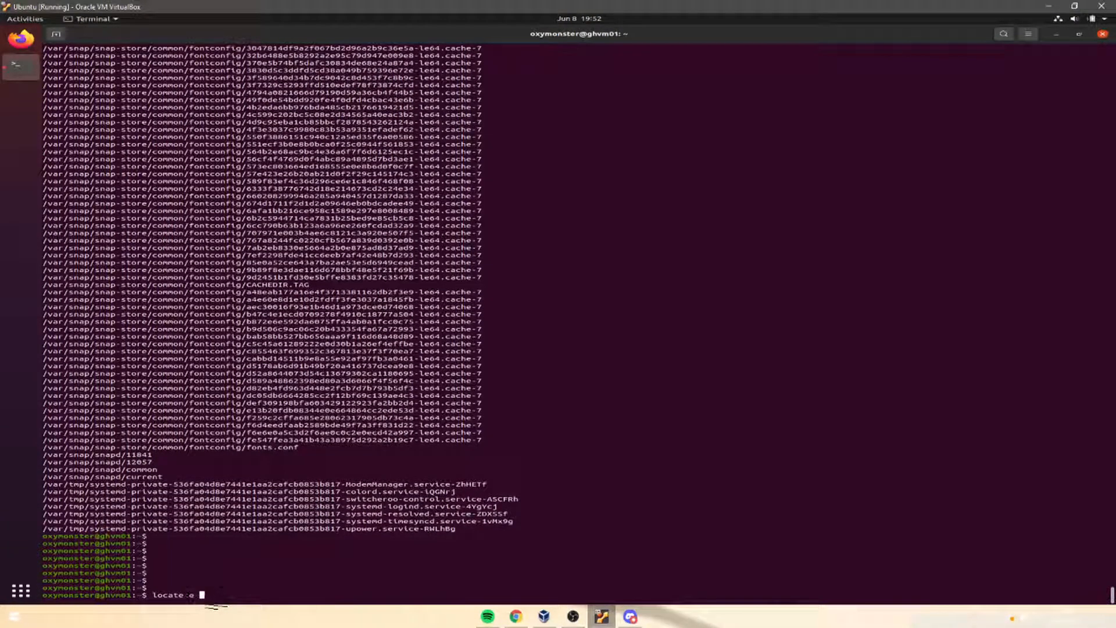
pyautogui.write('a | grep')
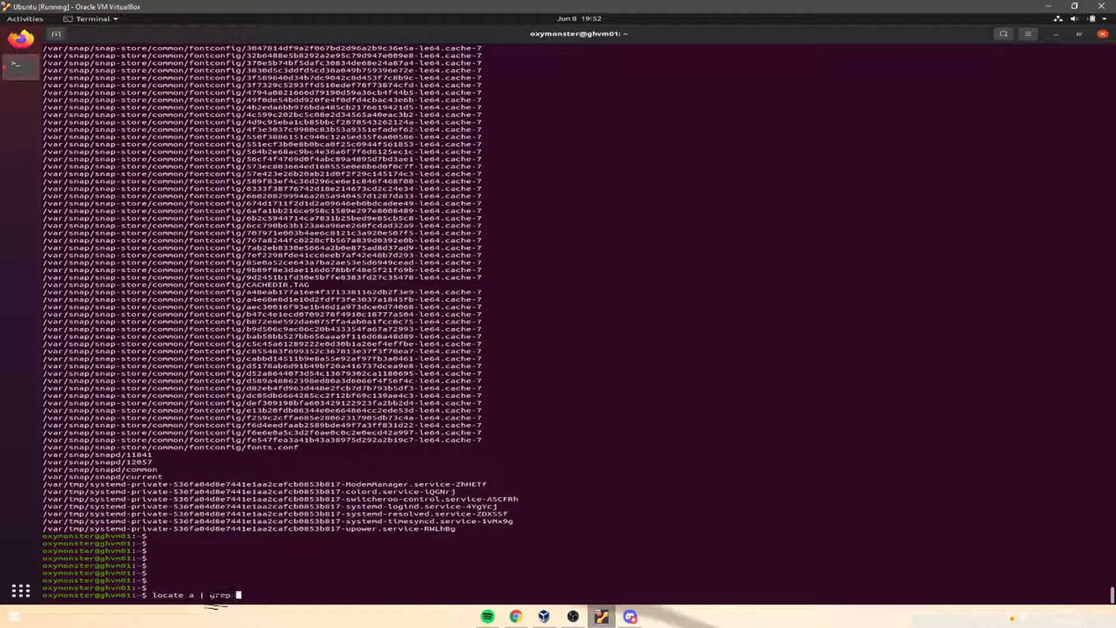
pyautogui.write('bash')
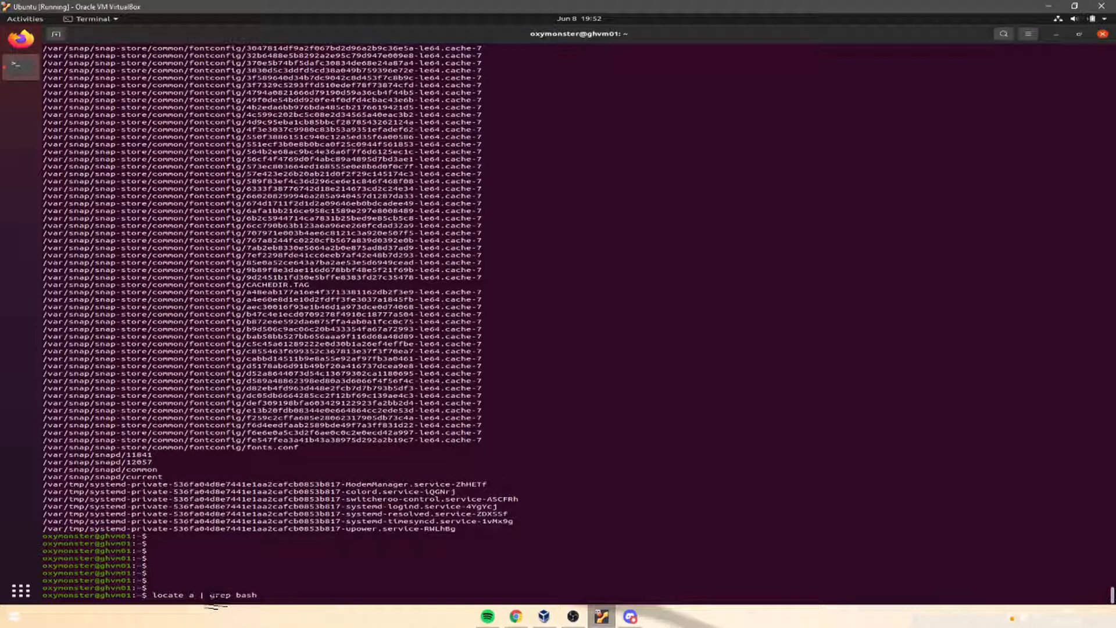
pyautogui.press('Return')
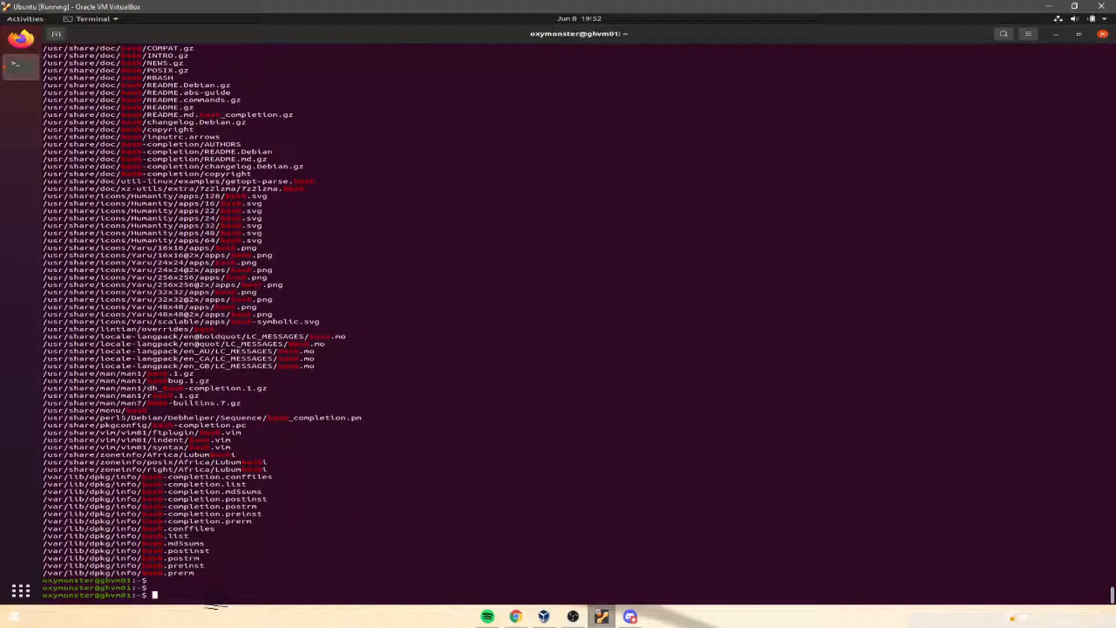
# - Add '| grep menu' to narrow results to three menu bash paths
pyautogui.write('locate a | grep bash | grep')
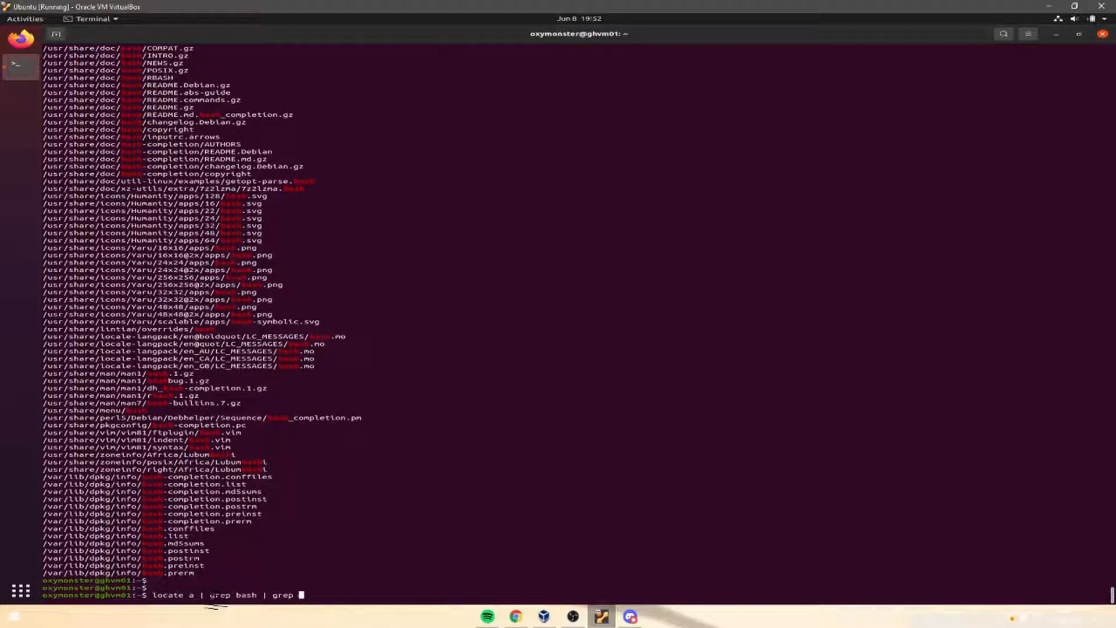
pyautogui.write('menu')
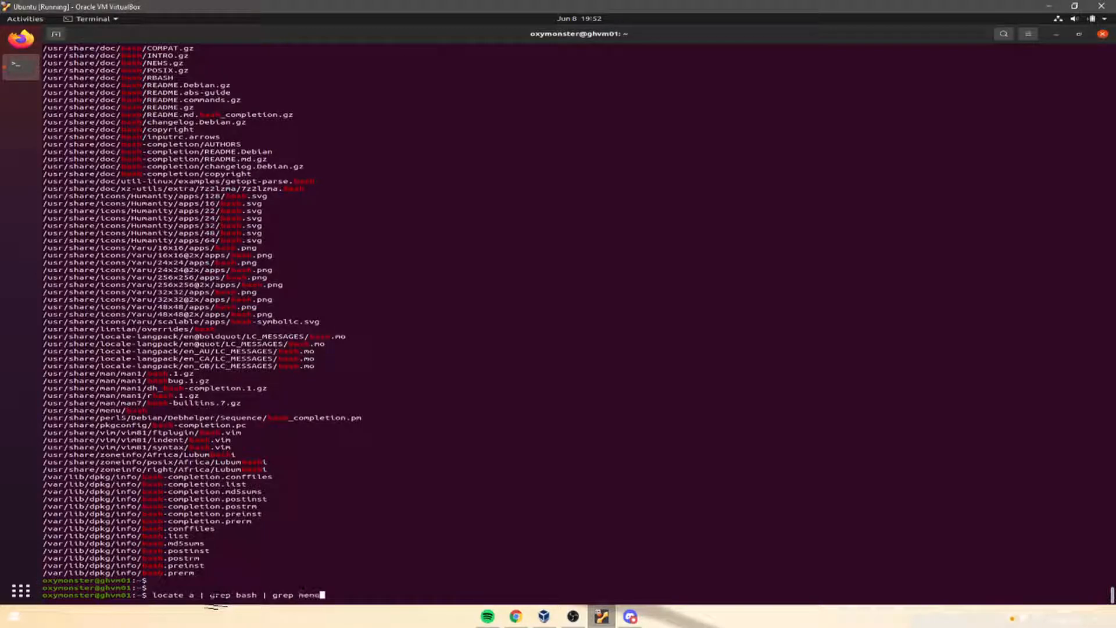
pyautogui.press('Return')
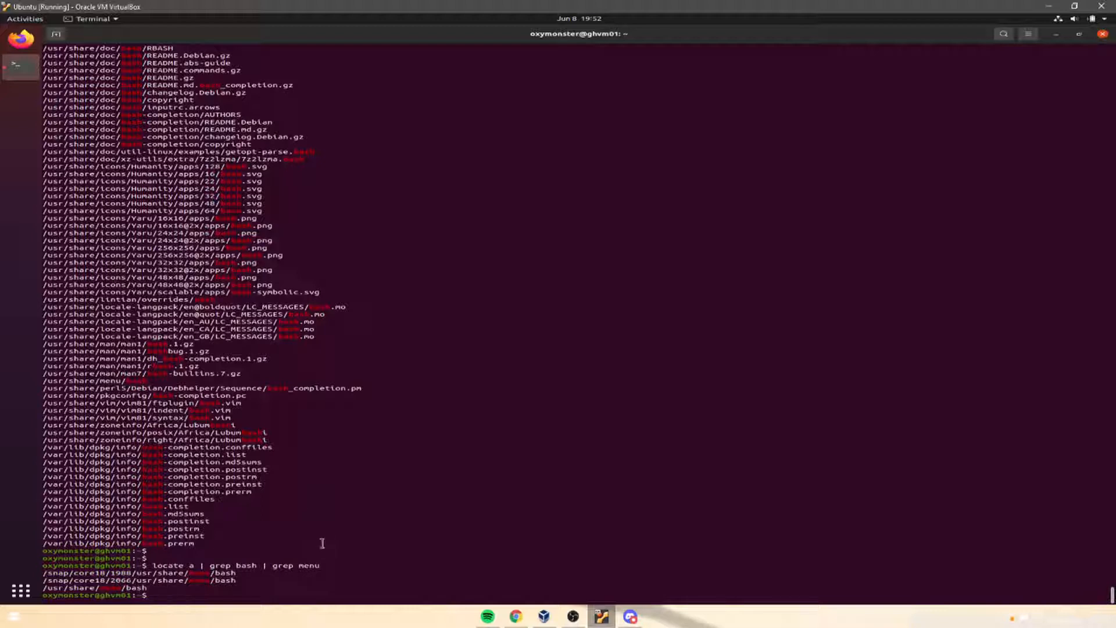
# - Redirect the 'locate a | grep bash | grep menu' output into newfileaboutmenubash.txt
pyautogui.write('locate a | grep bash | grep menu')
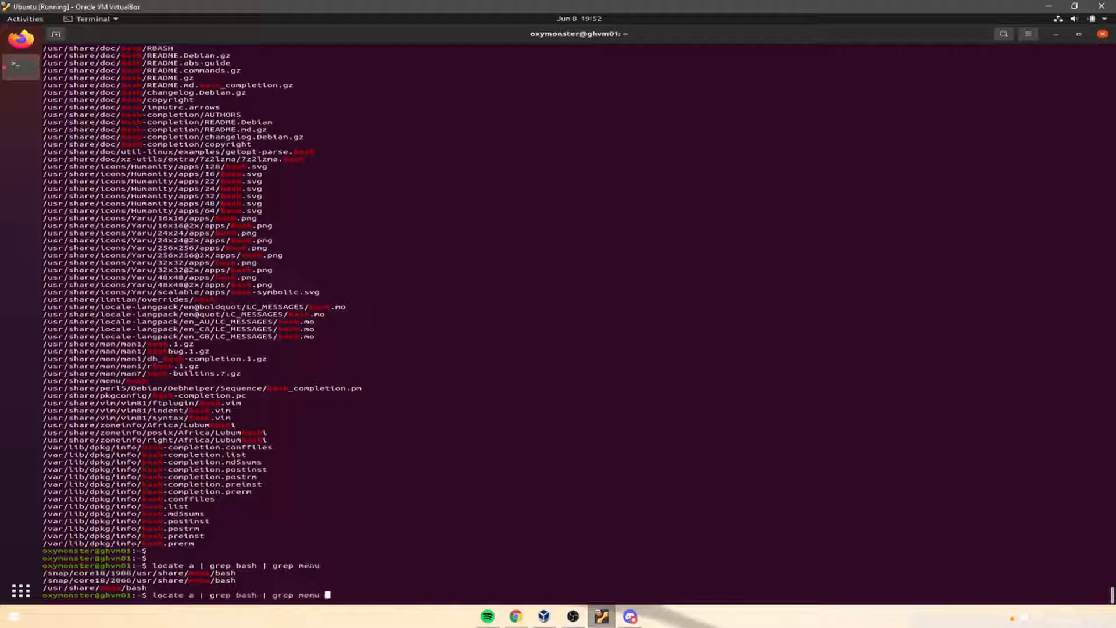
pyautogui.write('>')
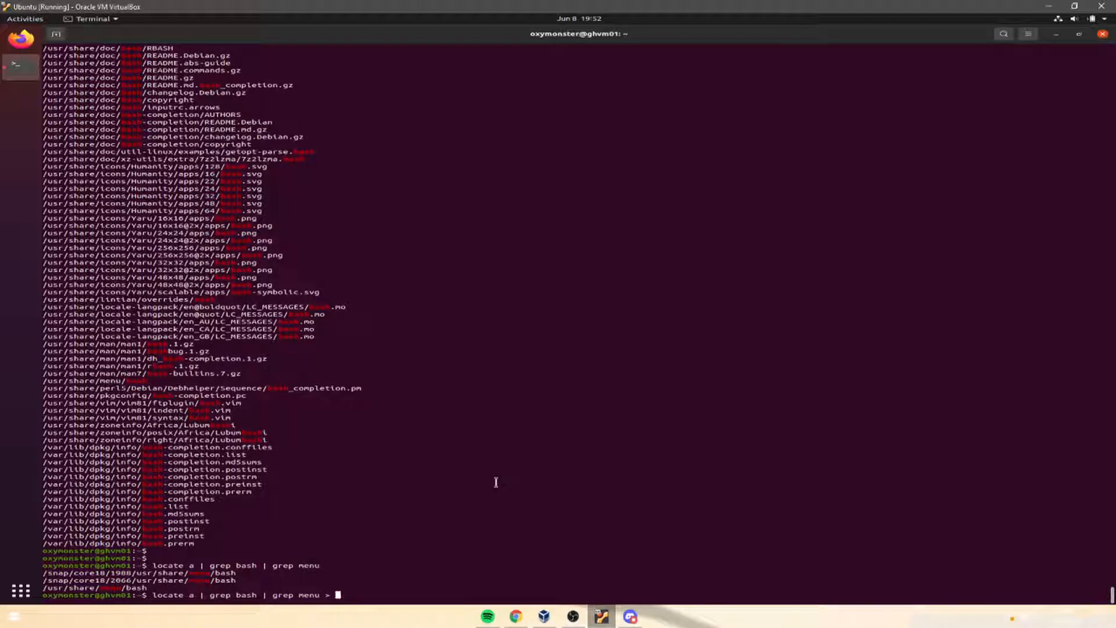
pyautogui.write('nex')
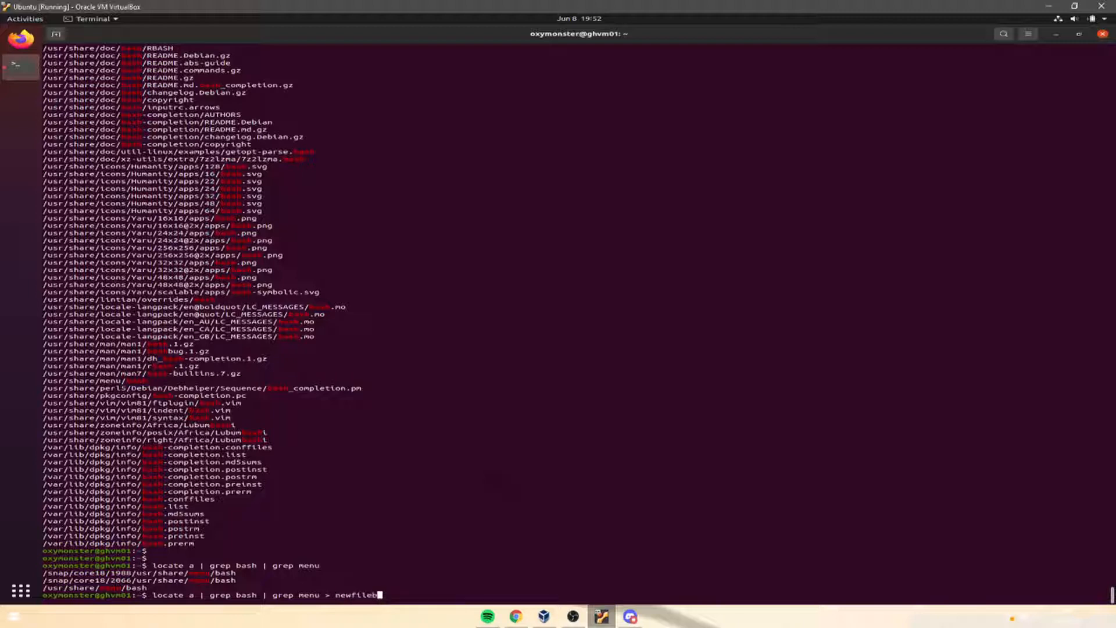
pyautogui.write('aboutmenobash')
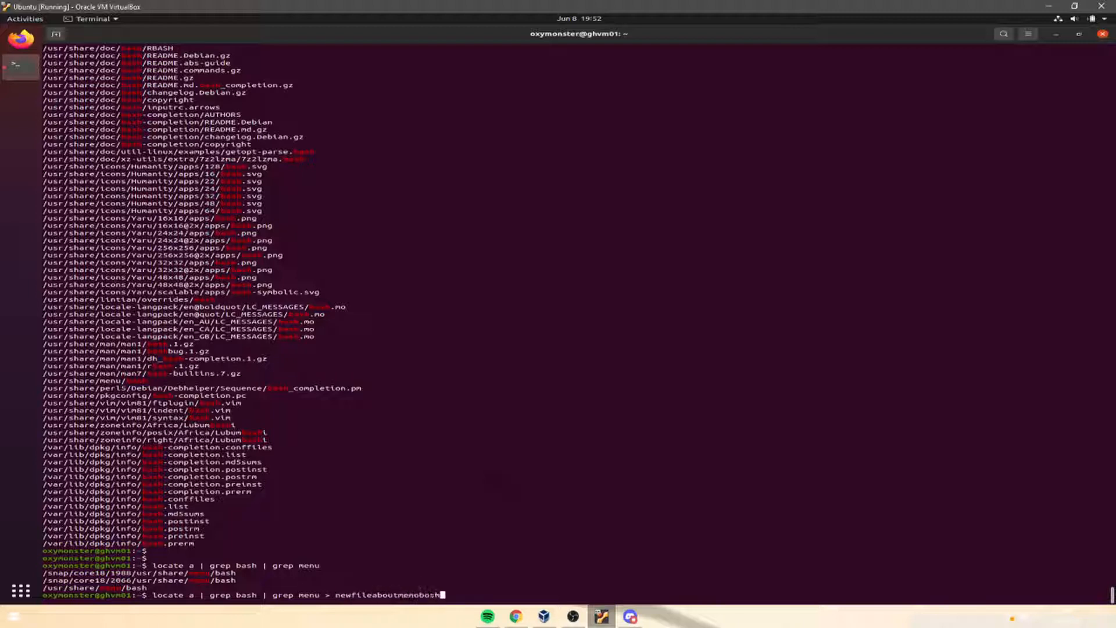
pyautogui.press('Return')
pyautogui.write('cat newfile')
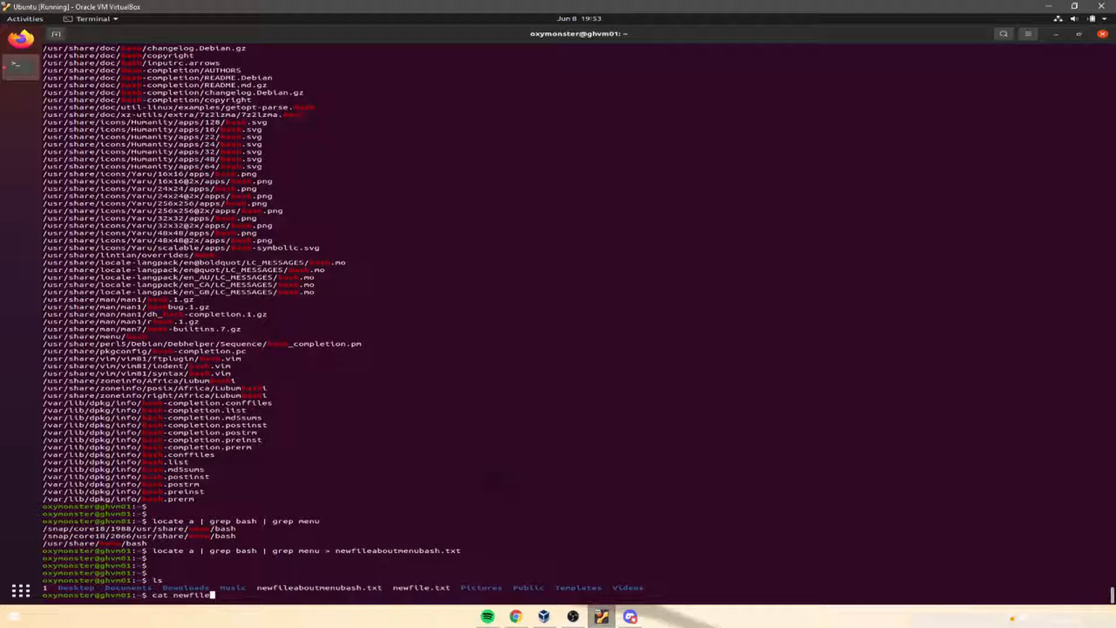
# - Cat newfileaboutmenubash.txt to show the three saved menu bash paths
pyautogui.press('Return')
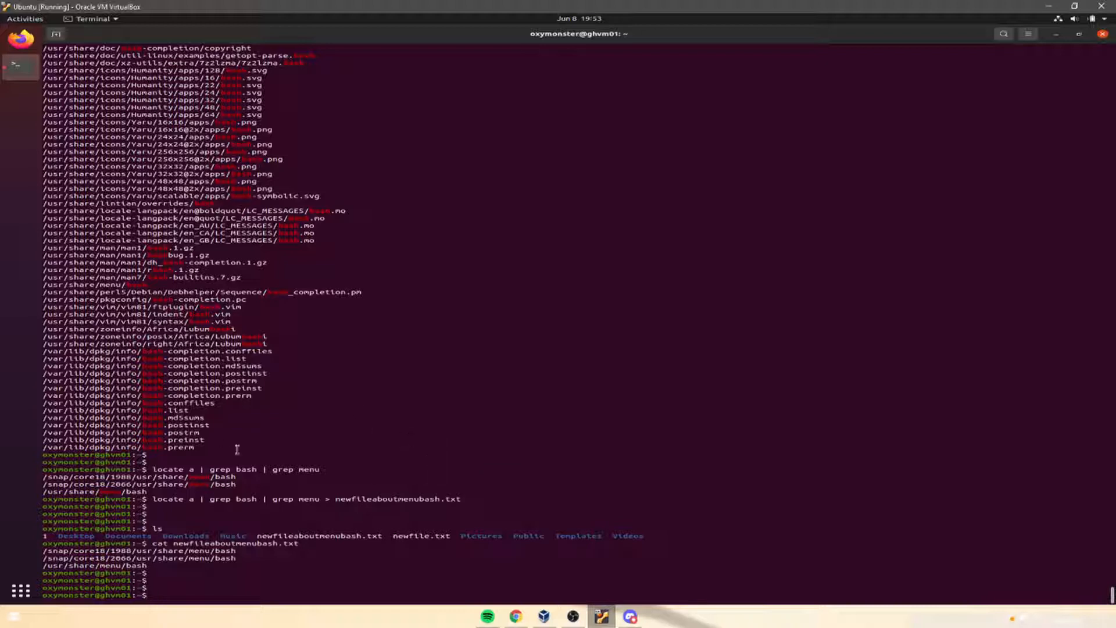
pyautogui.moveTo(426, 365)
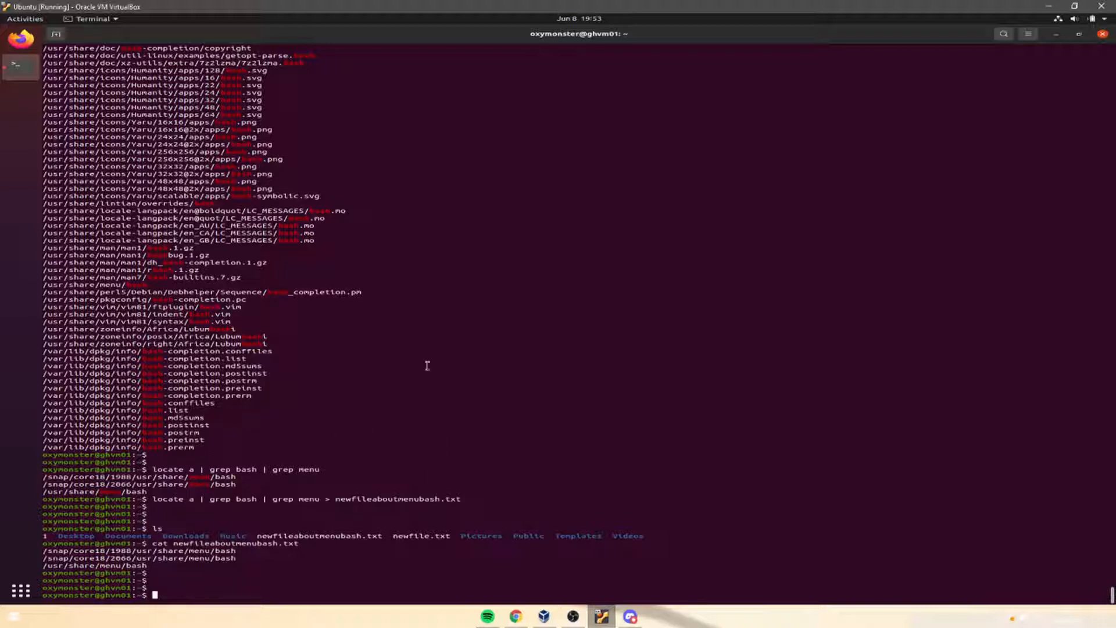
pyautogui.moveTo(347, 308)
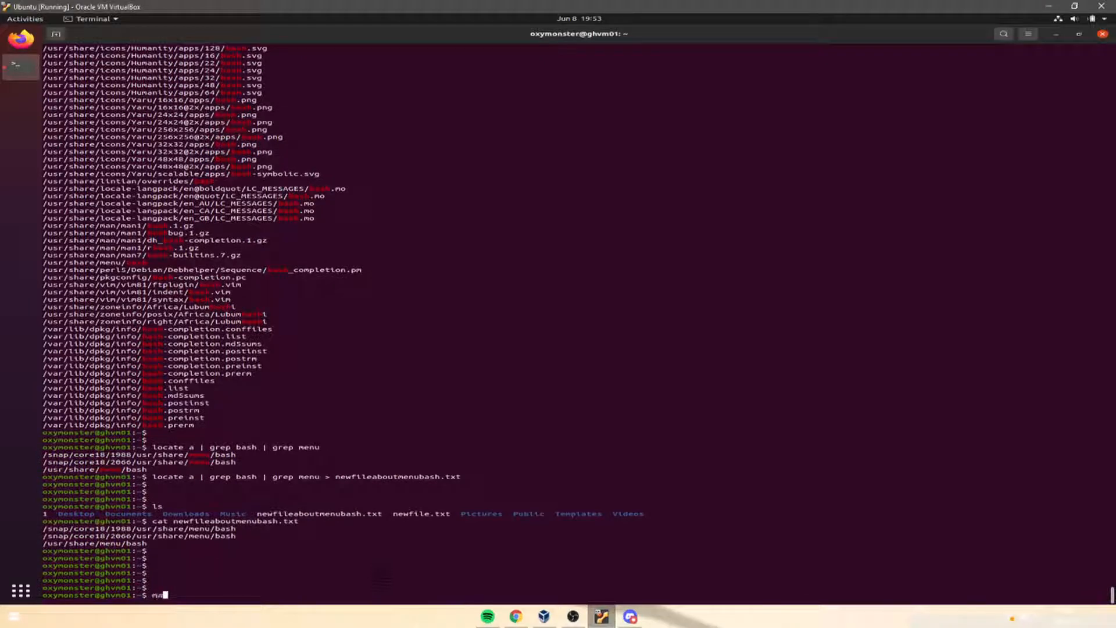
# - View the which, whereis and locate man pages, then run find bash
pyautogui.write('man which')
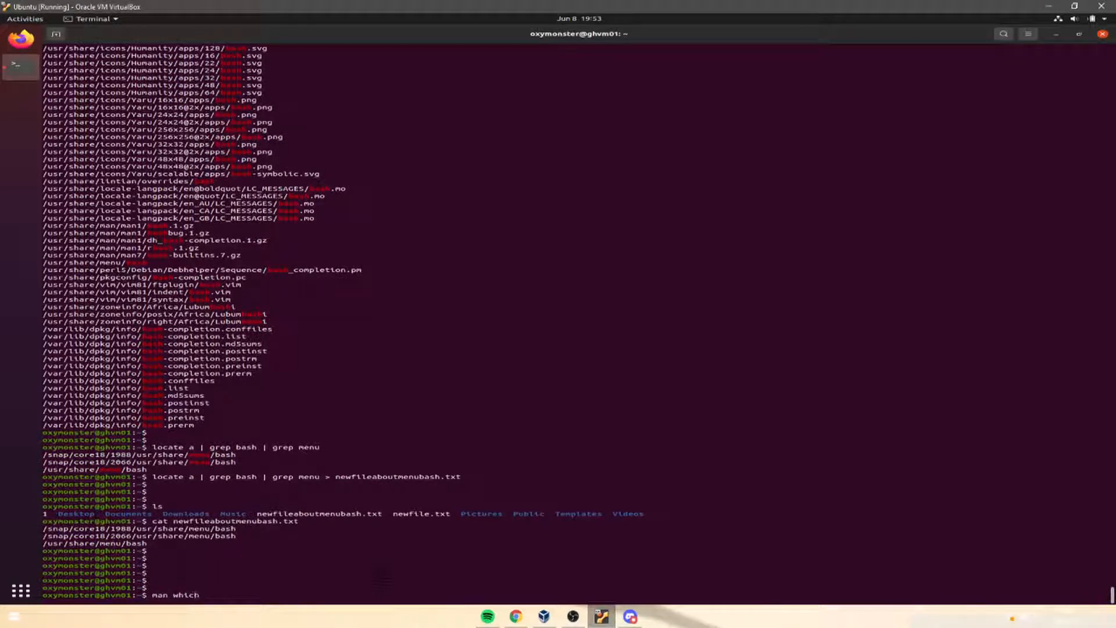
pyautogui.press('Return')
pyautogui.write('man wh')
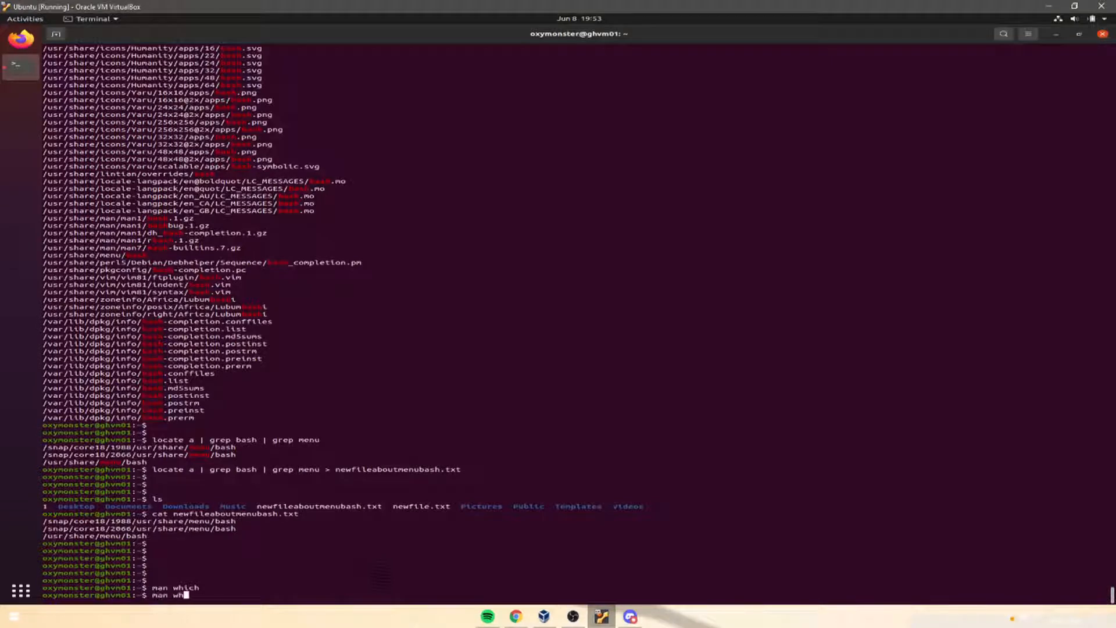
pyautogui.press('Return')
pyautogui.write('man loca')
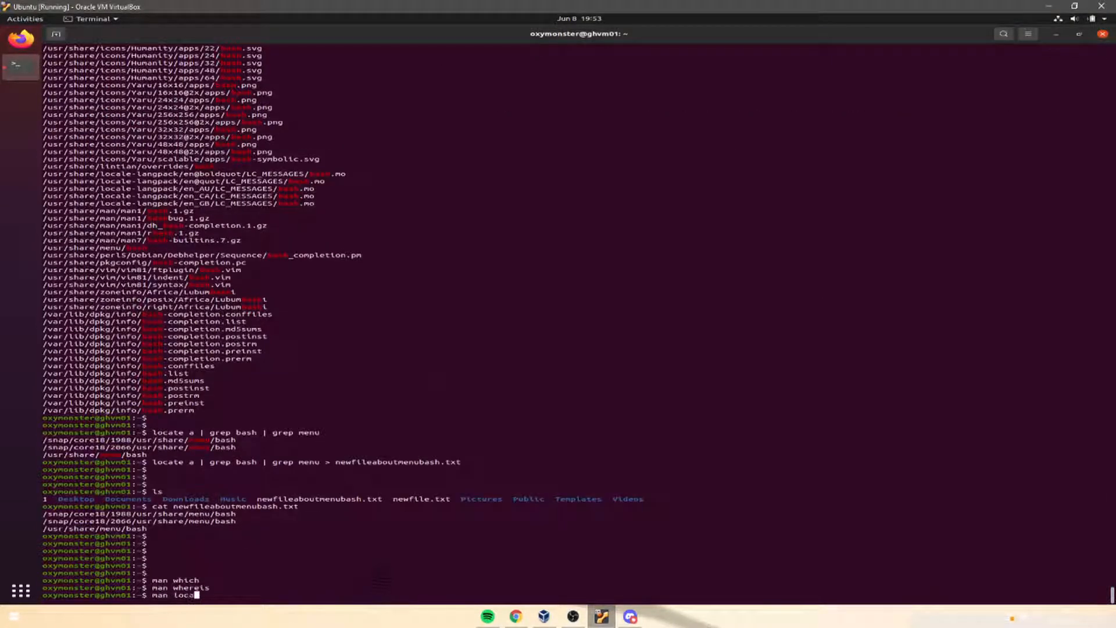
pyautogui.press('Return')
pyautogui.write('find bas')
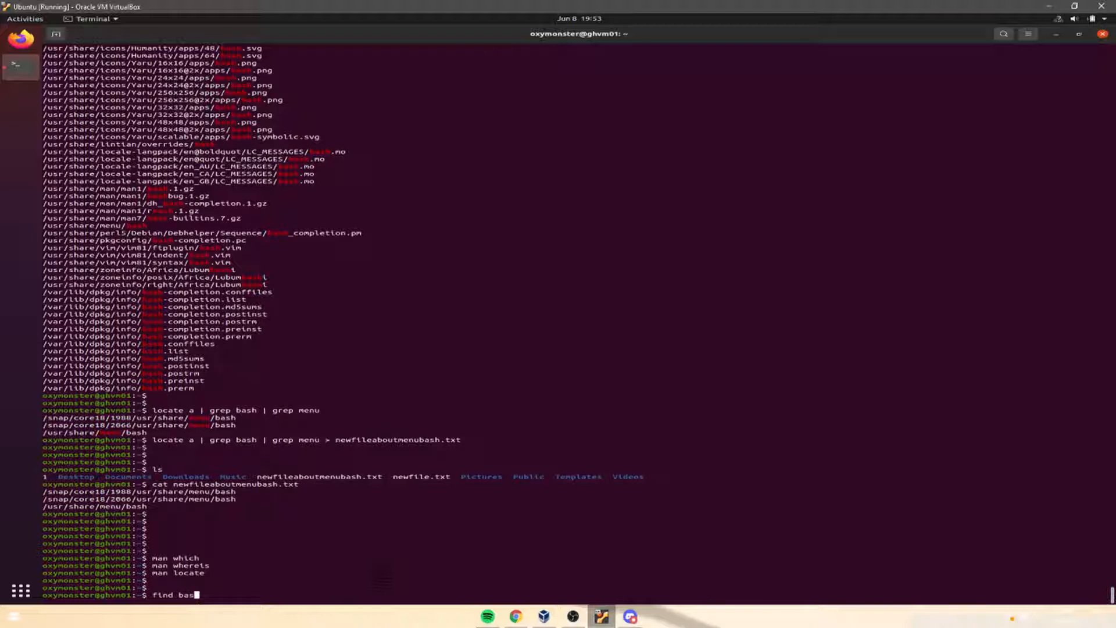
pyautogui.press('Return')
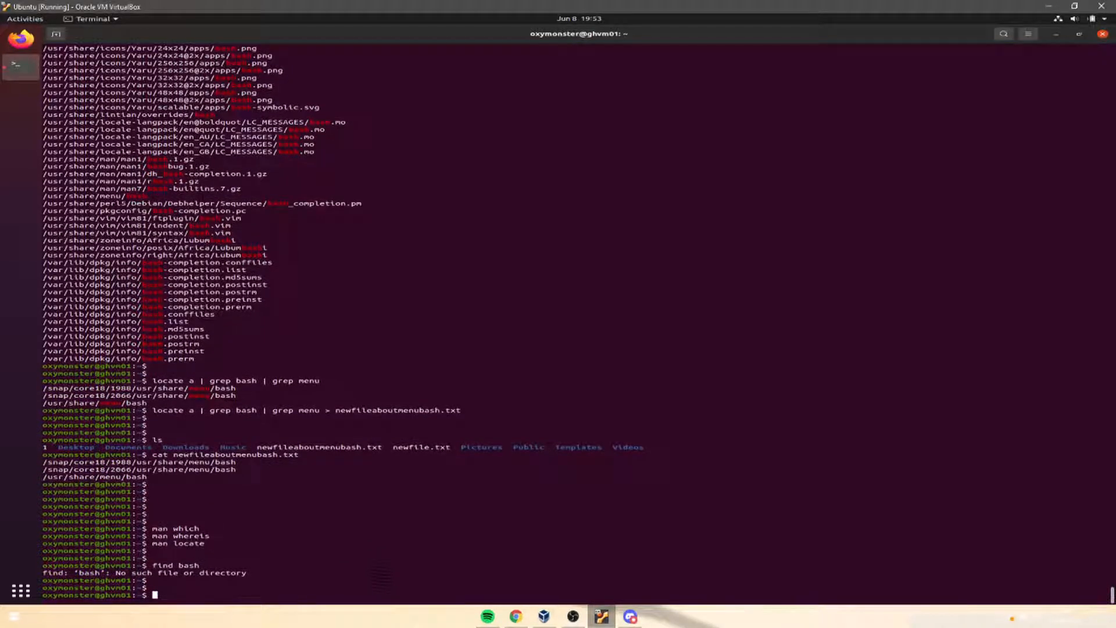
pyautogui.write('apt-')
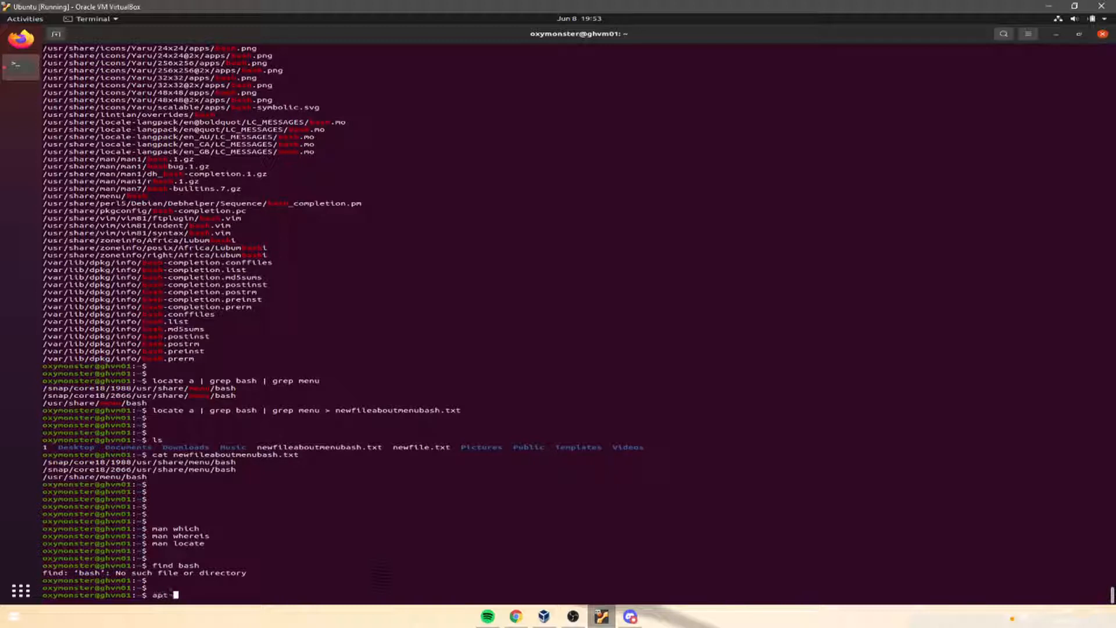
pyautogui.press('ctrl+c')
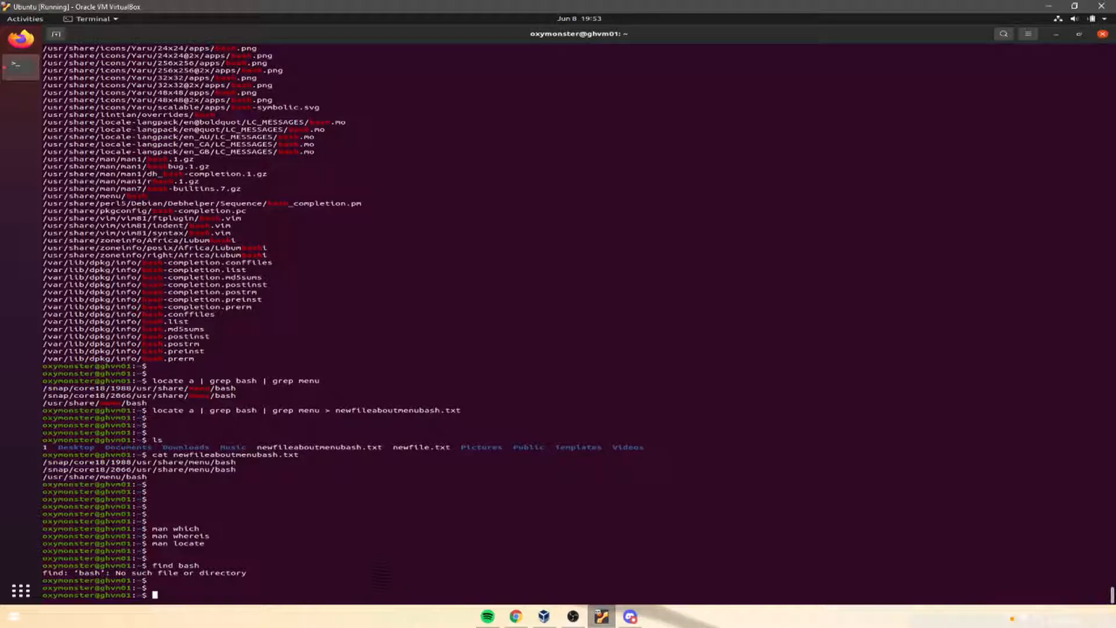
pyautogui.write('whi')
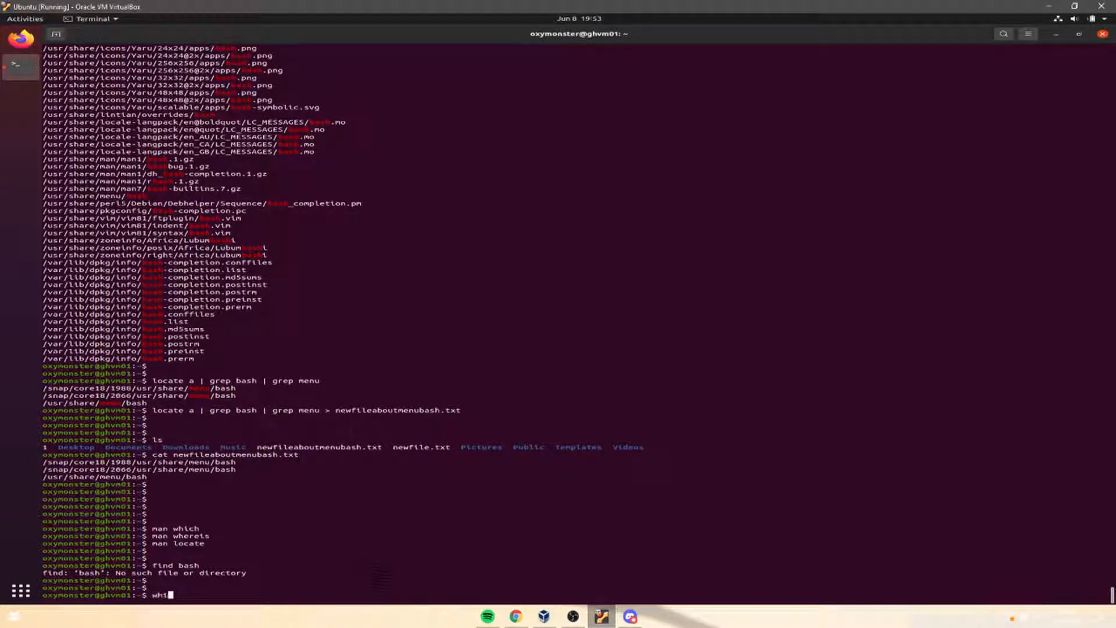
pyautogui.write('e')
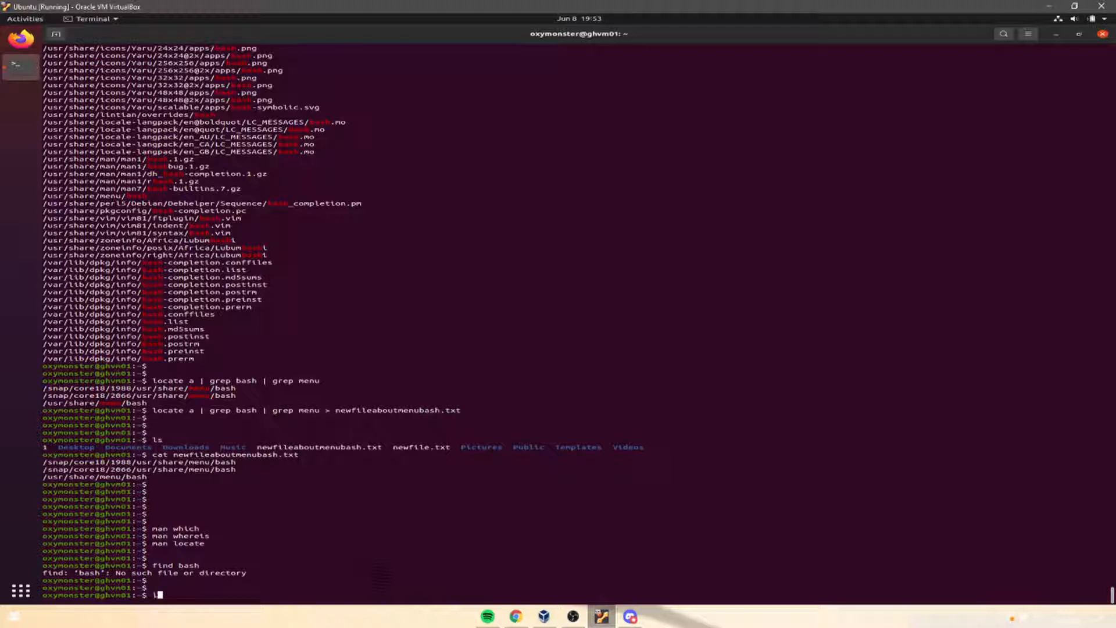
pyautogui.write('locate')
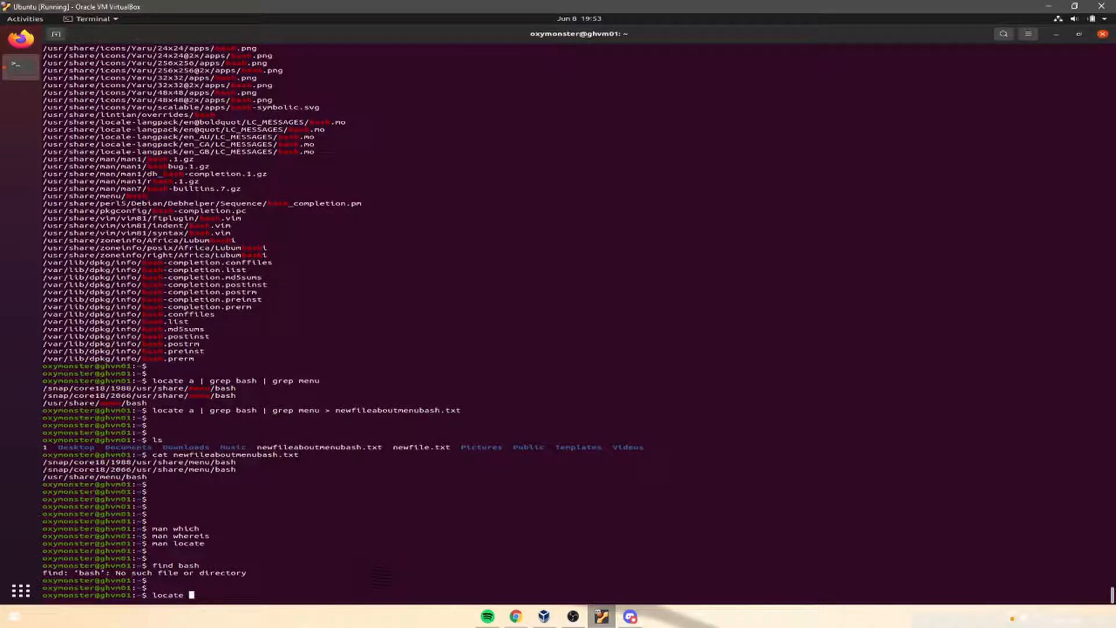
pyautogui.press('ctrl+c')
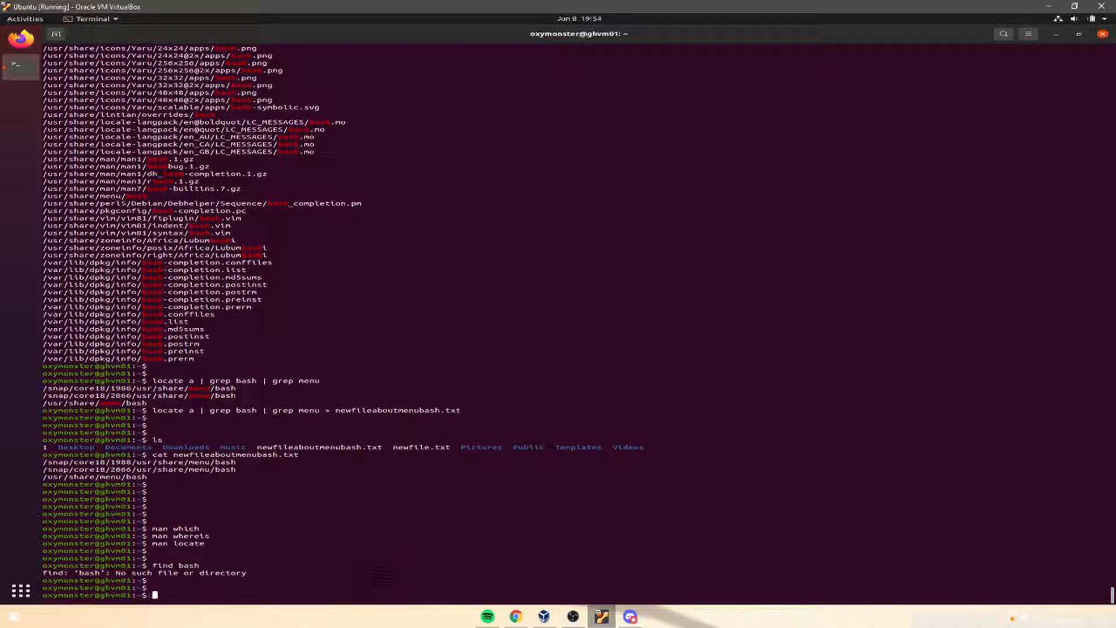
pyautogui.write('whereis')
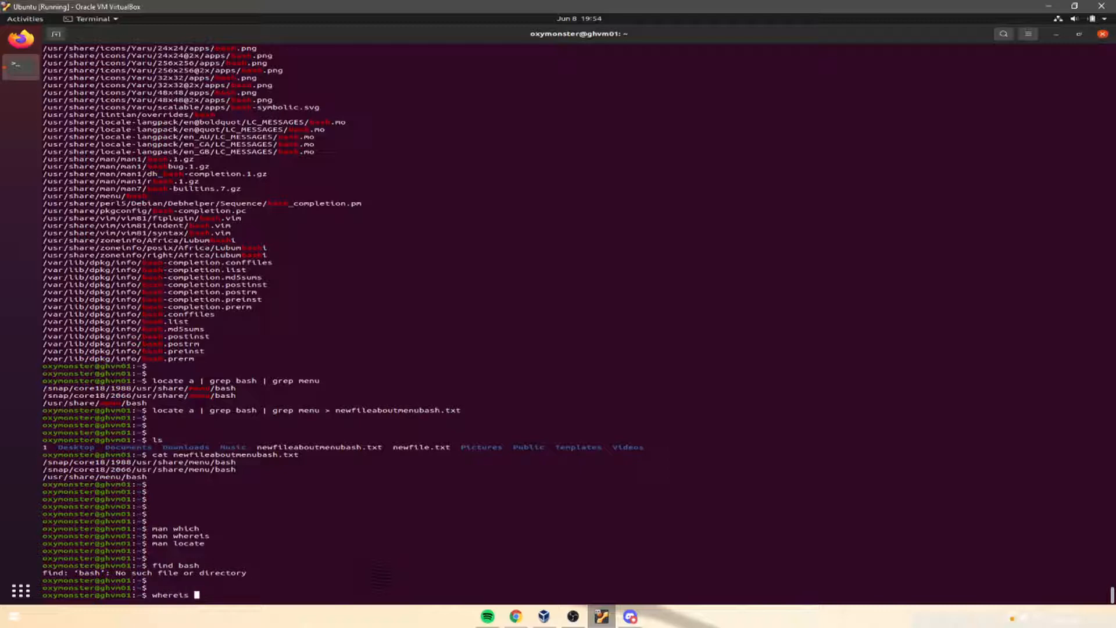
pyautogui.write('-v')
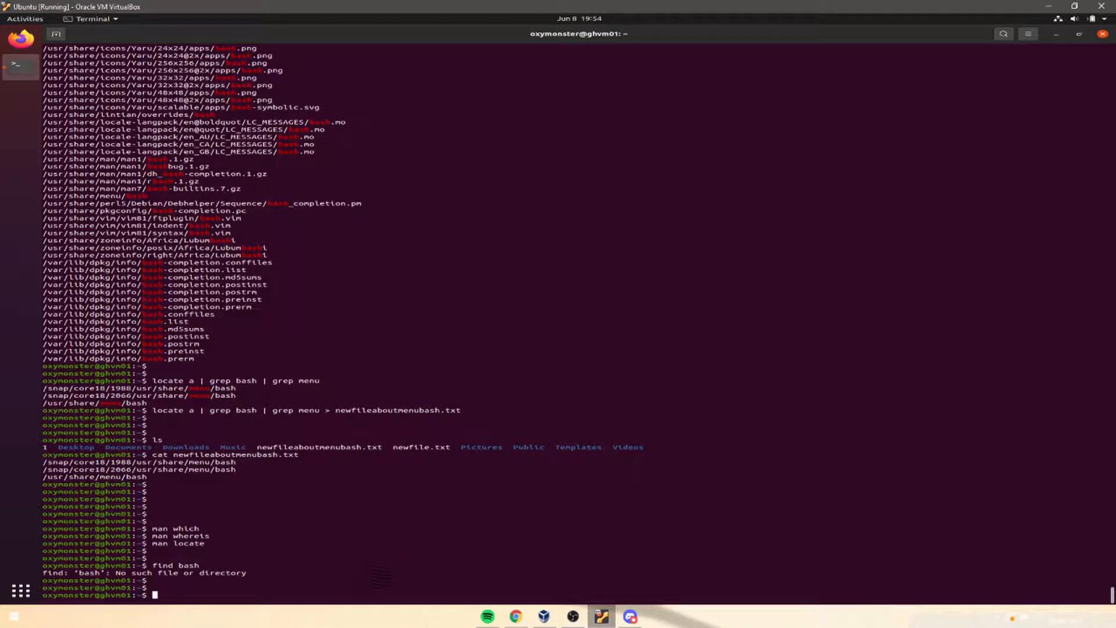
pyautogui.moveTo(406, 570)
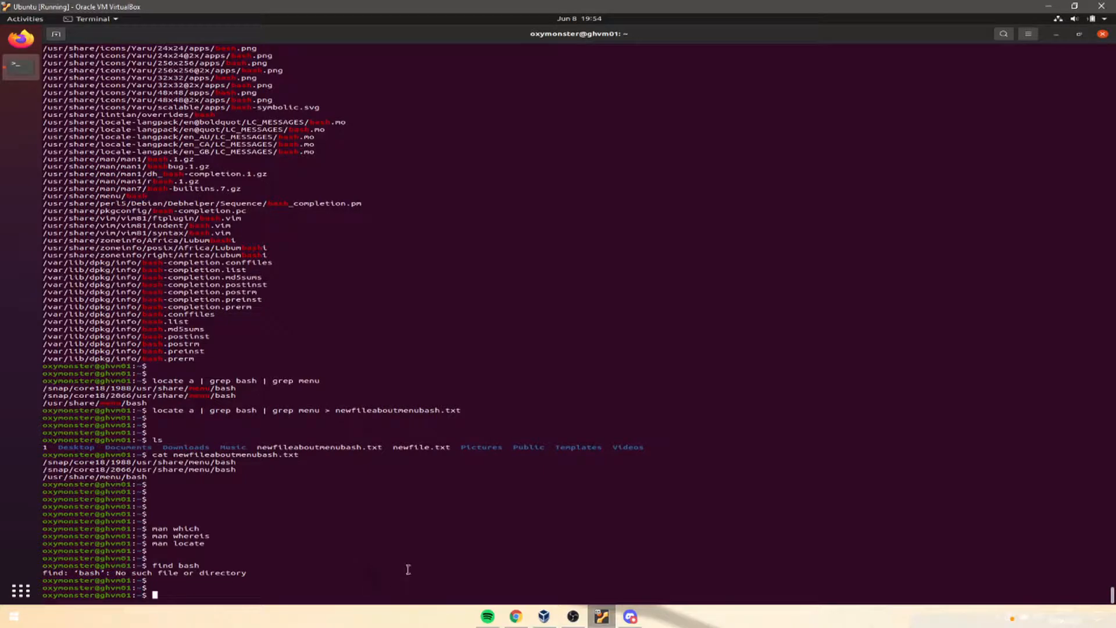